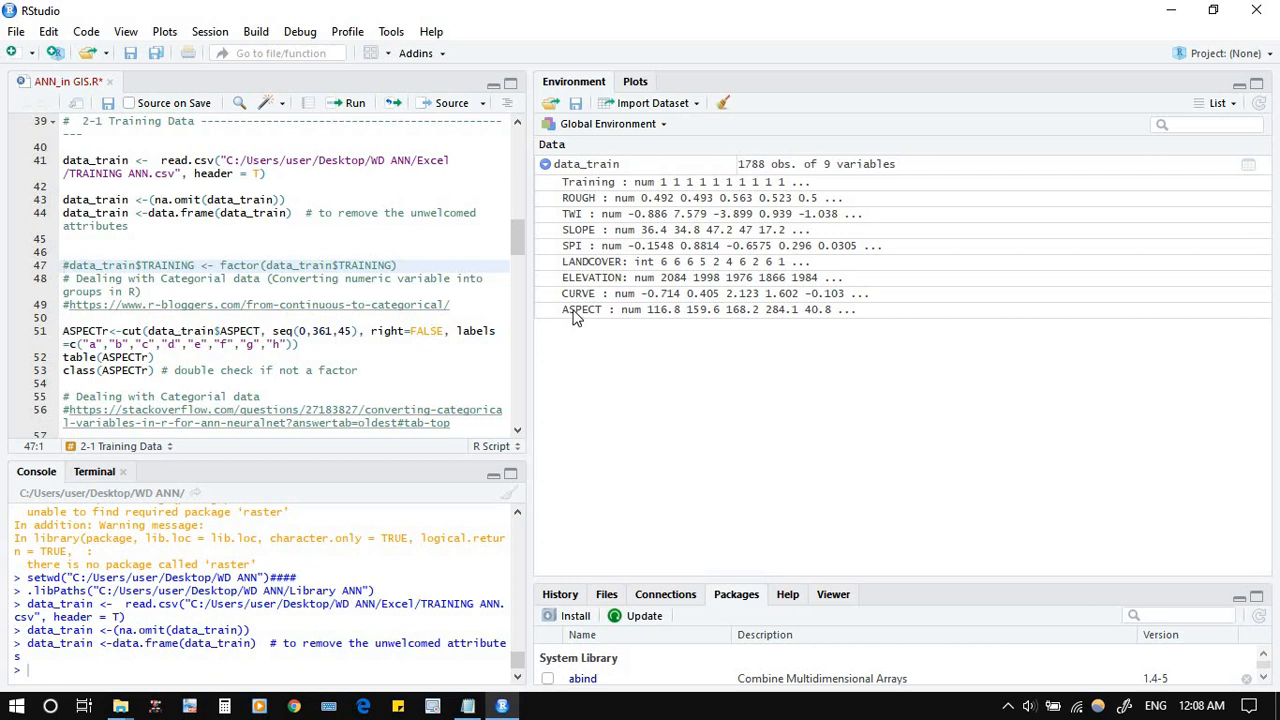
mouse_move(578, 308)
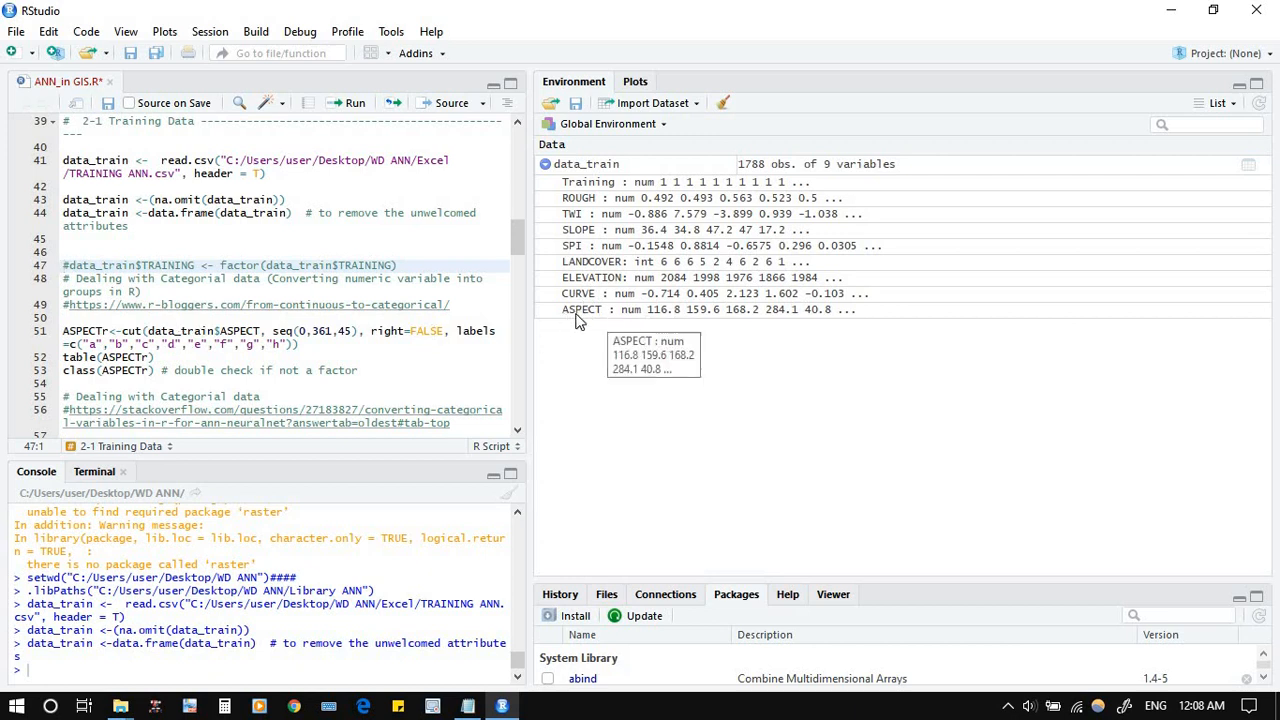
mouse_move(622, 316)
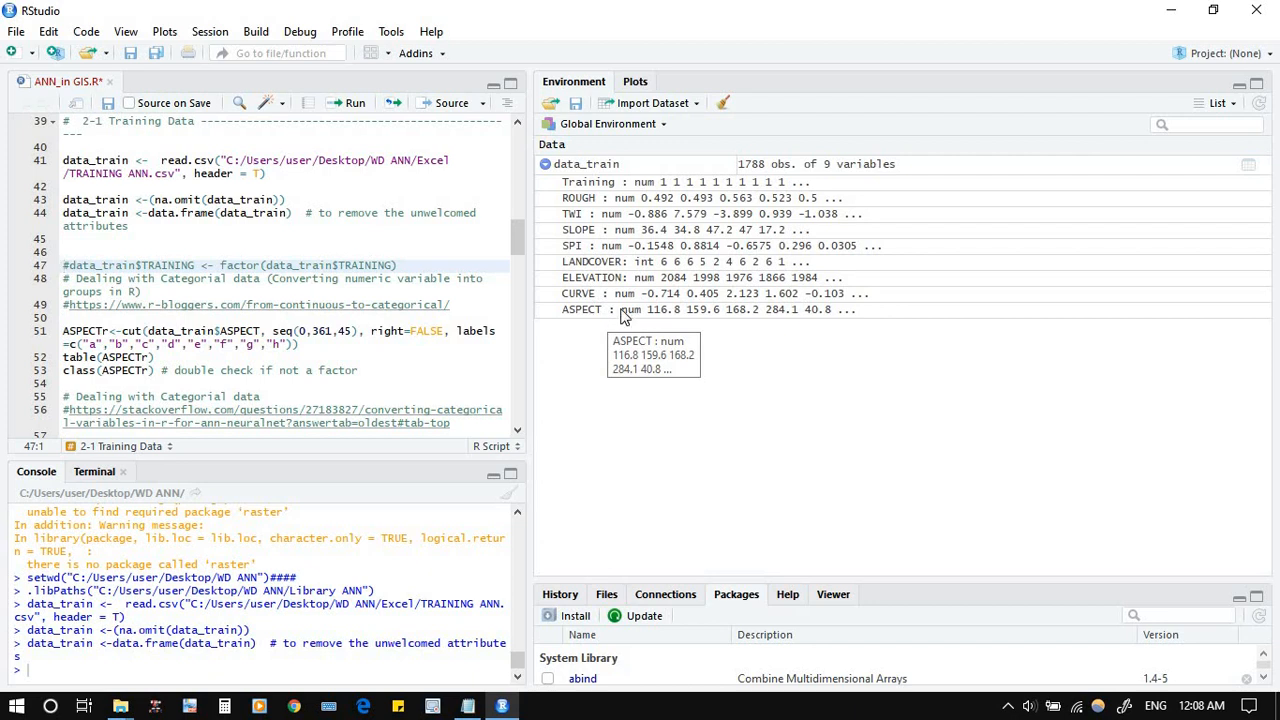
mouse_move(672, 320)
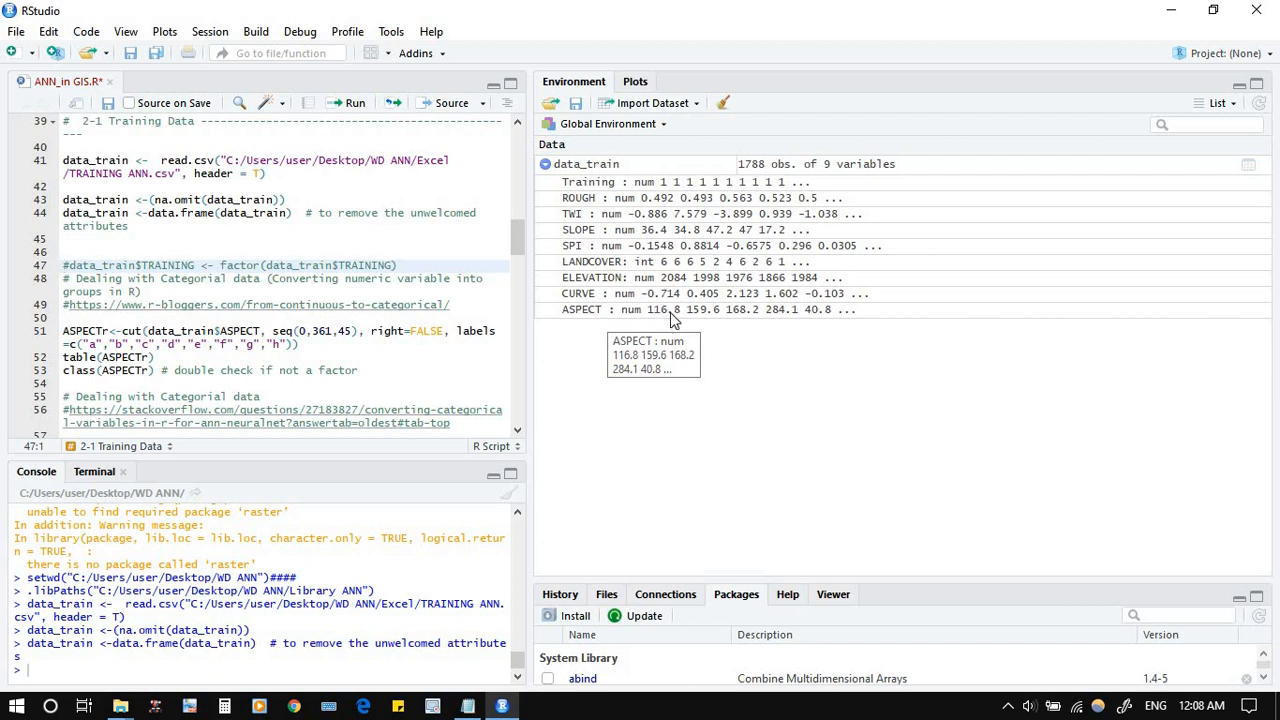
mouse_move(662, 316)
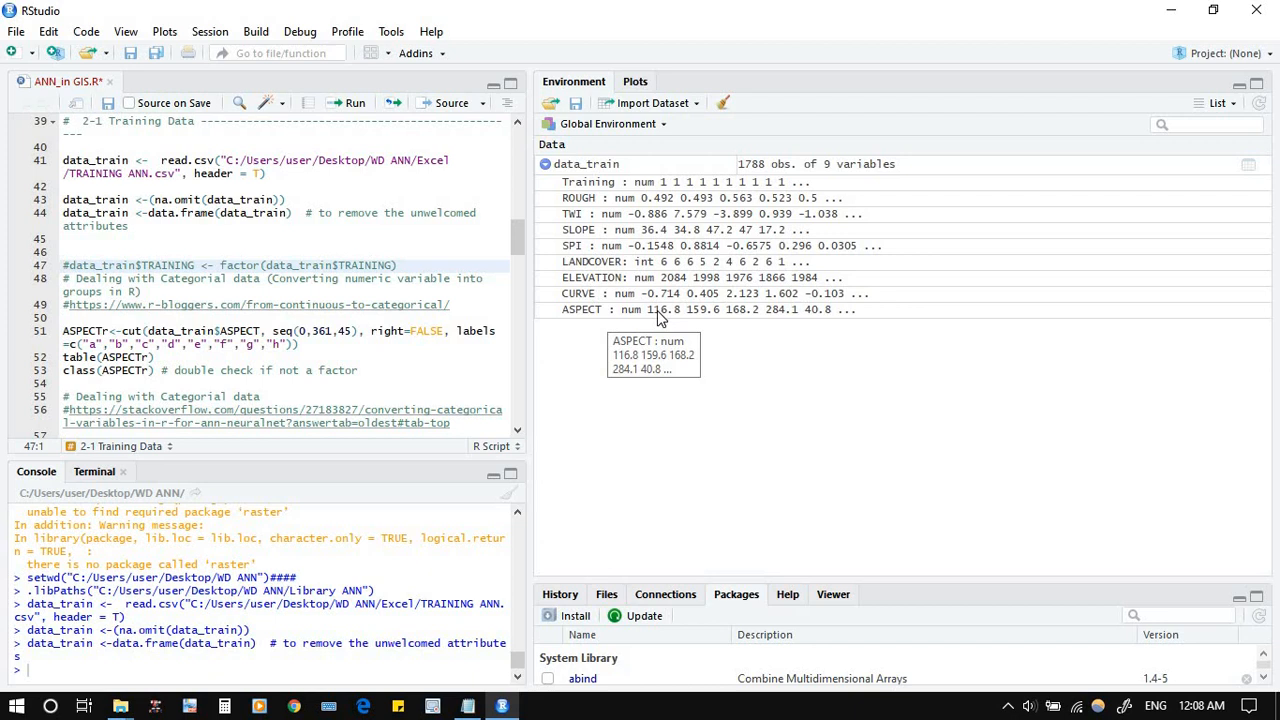
mouse_move(658, 324)
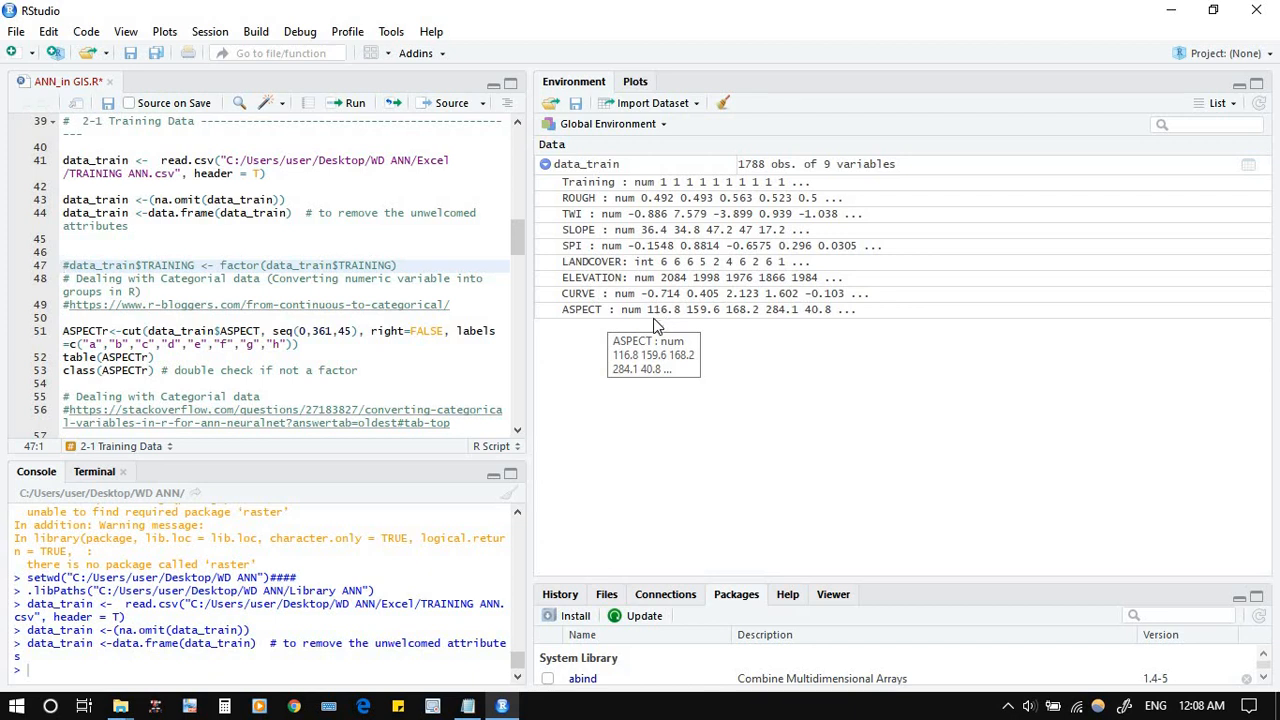
mouse_move(658, 324)
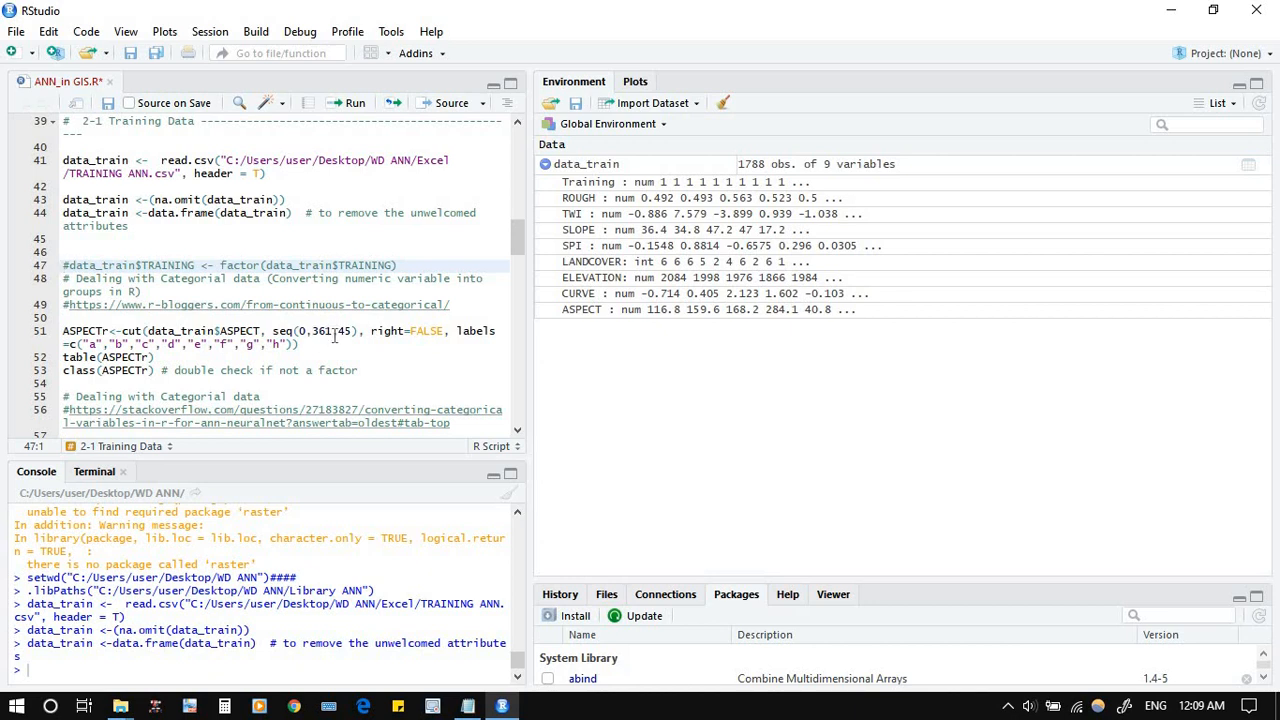
mouse_move(332, 334)
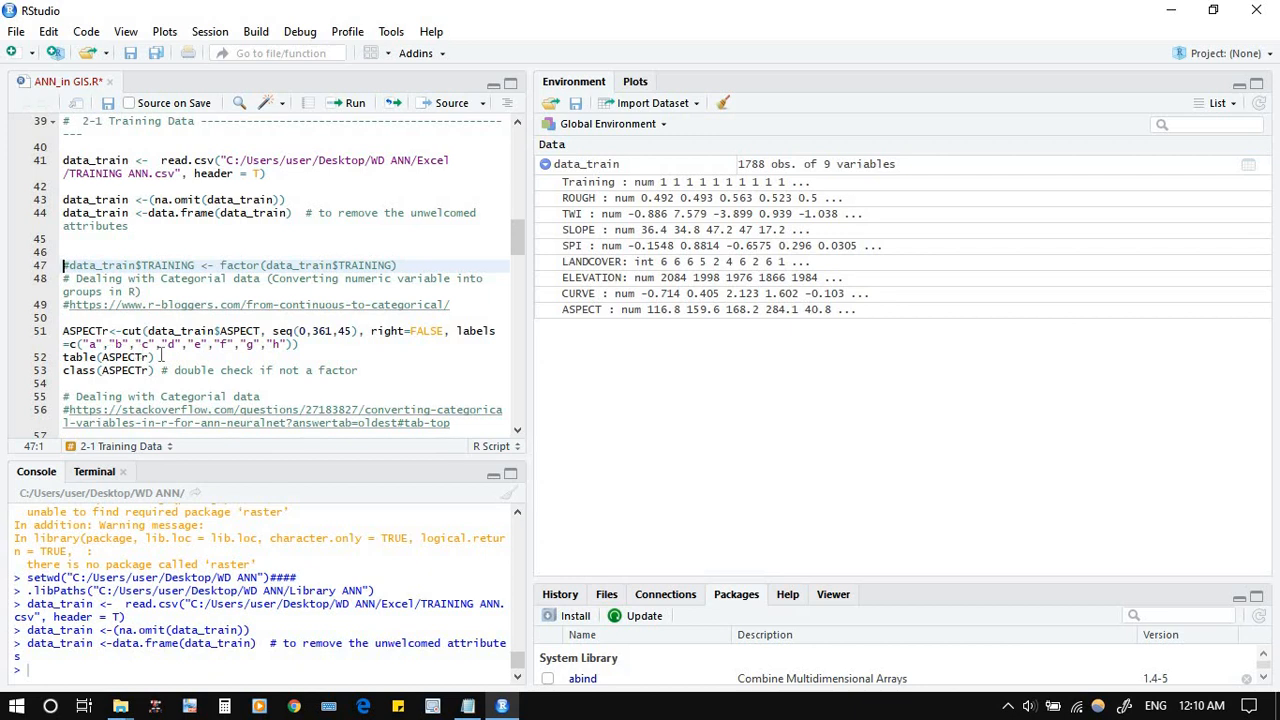
mouse_move(328, 340)
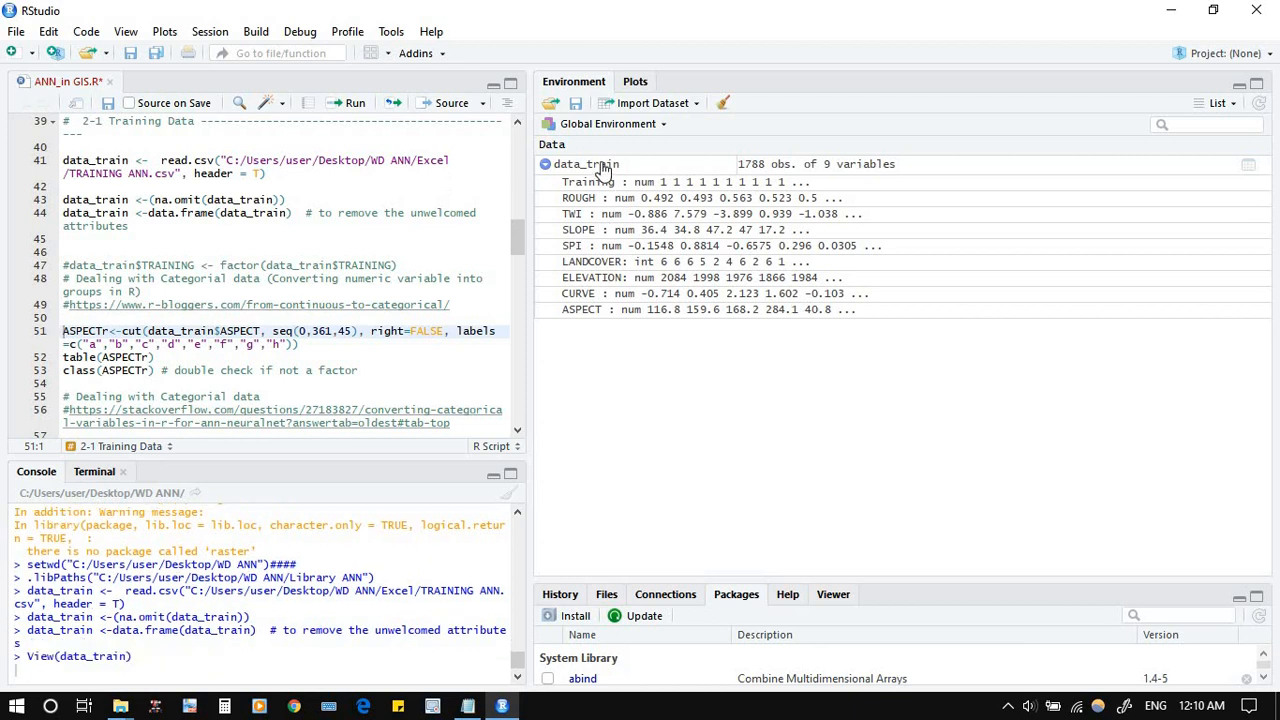
View data_train's ASPECT column in the data viewer, then return to the ANN_in_GIS.R script
left_click(1248, 164)
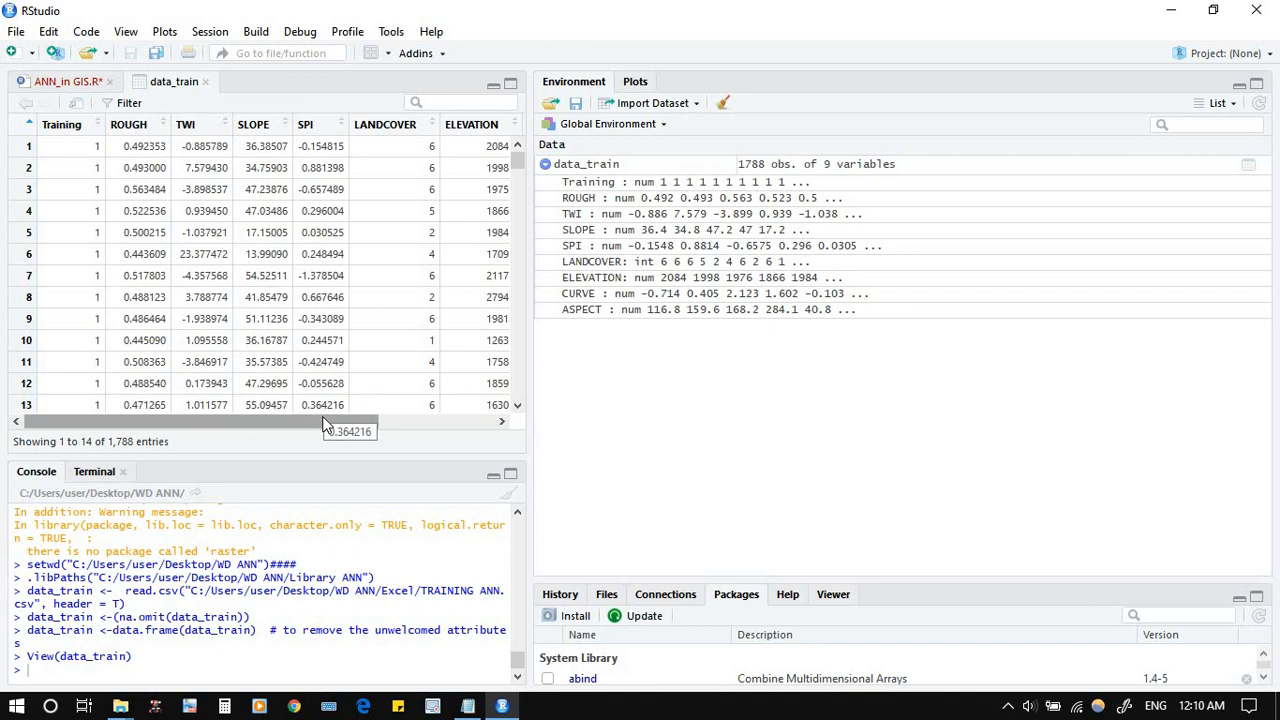
scroll("right", 3)
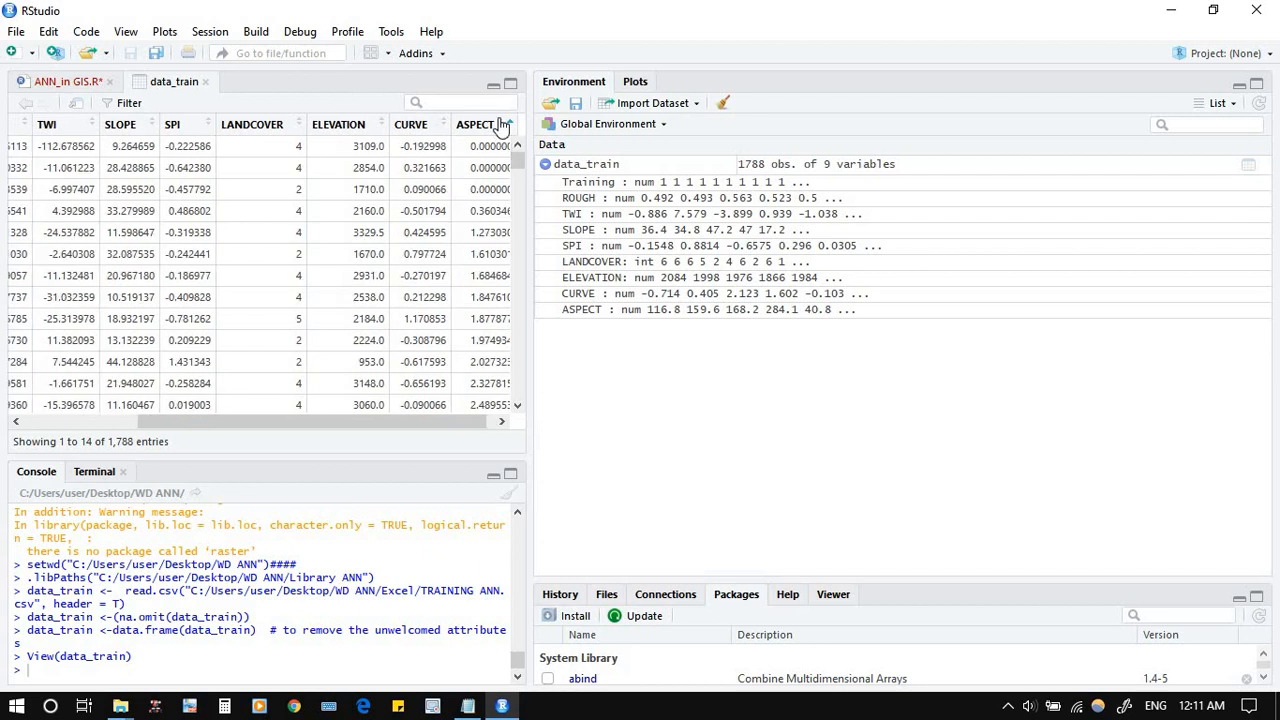
left_click(490, 124)
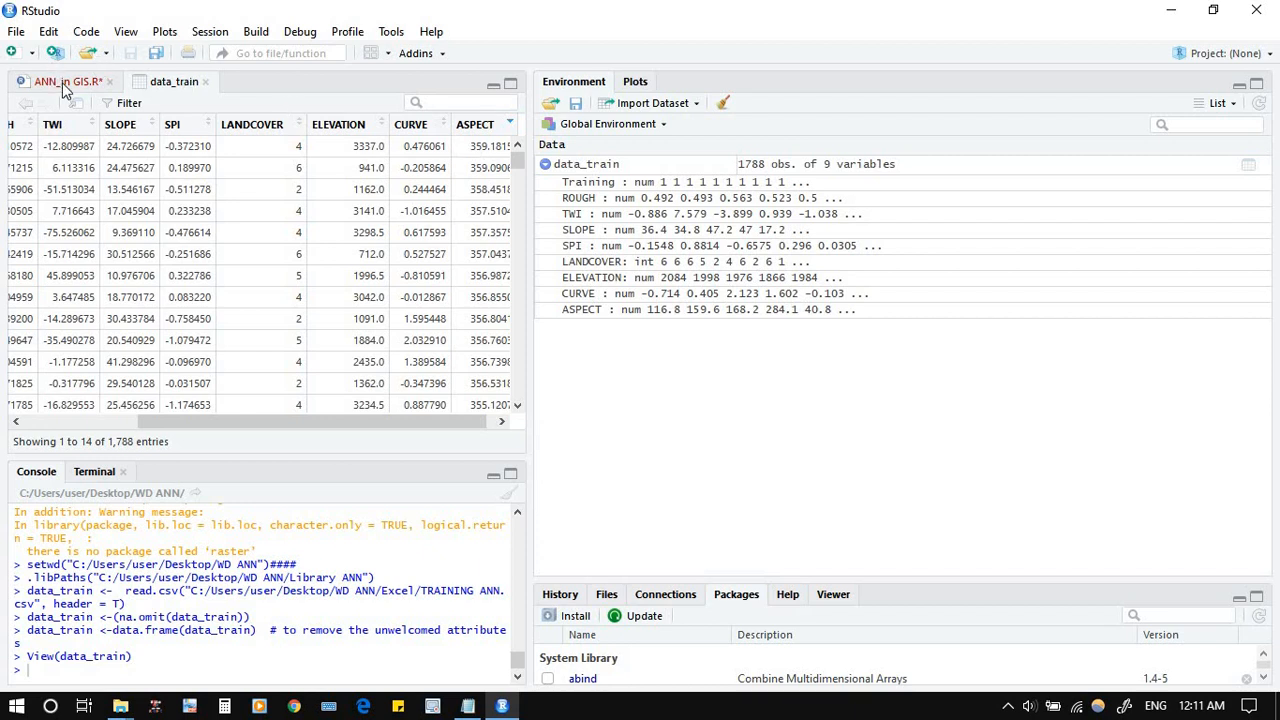
left_click(68, 80)
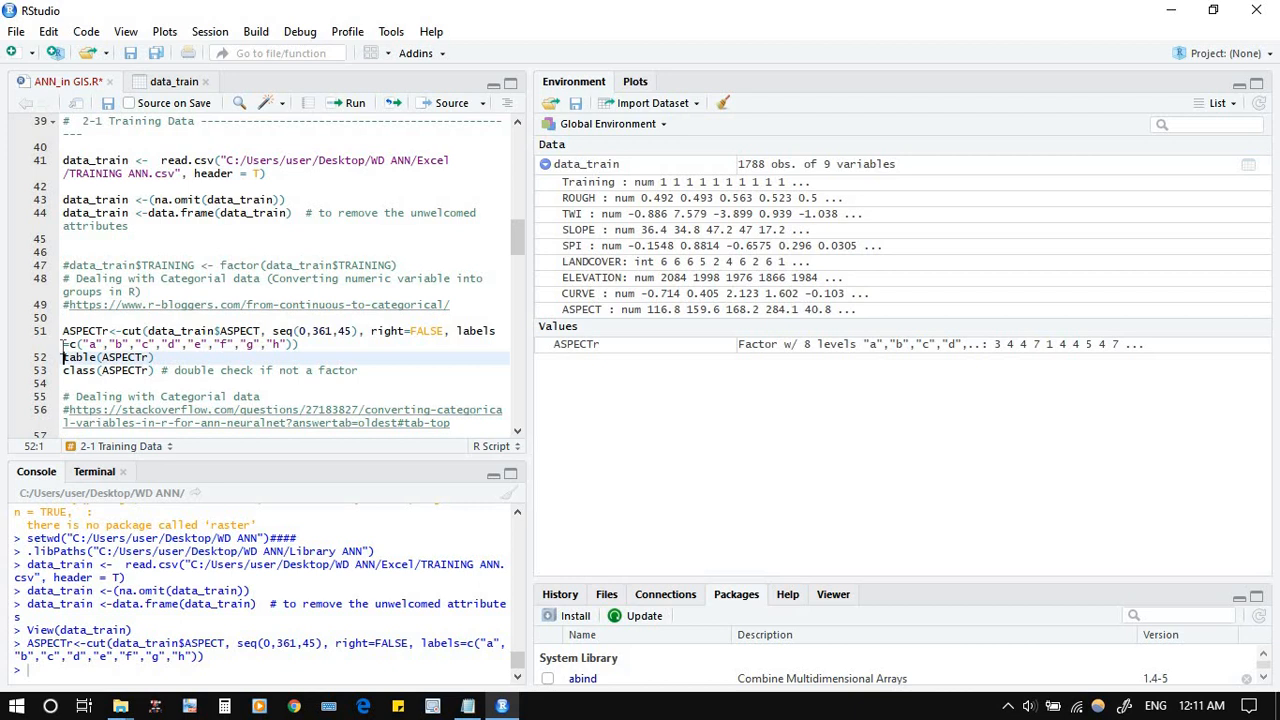
mouse_move(582, 360)
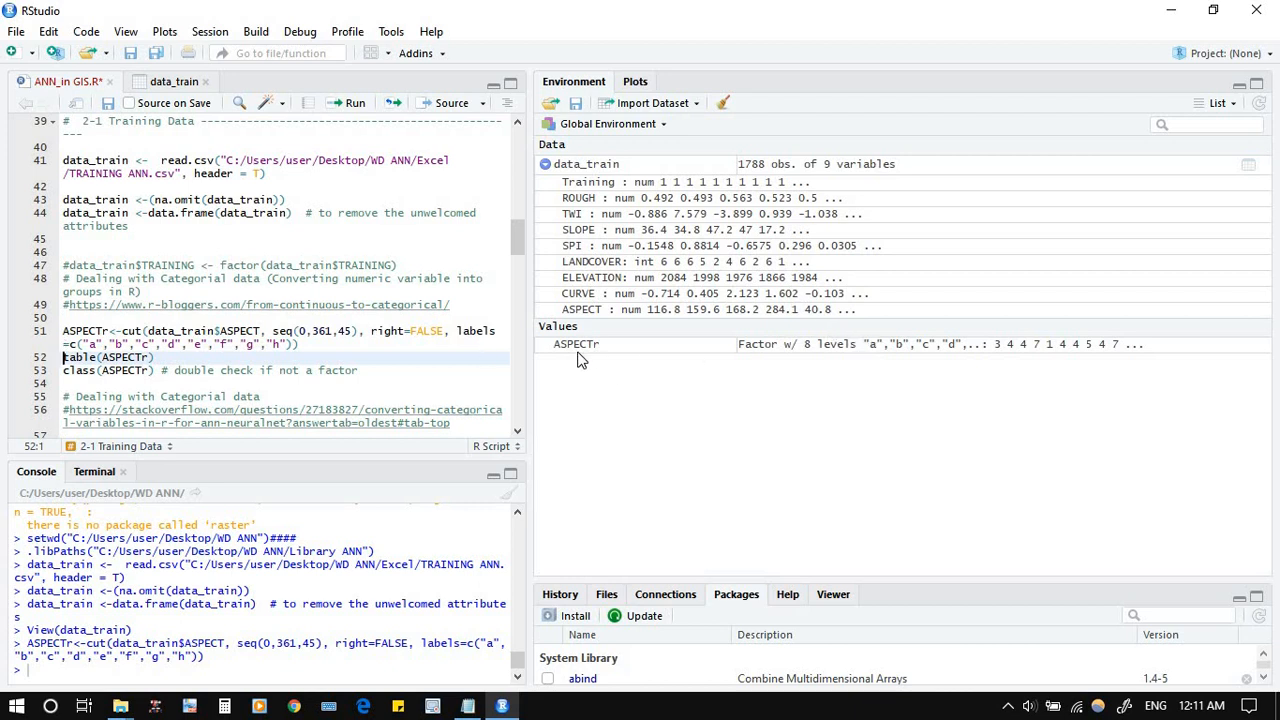
mouse_move(828, 352)
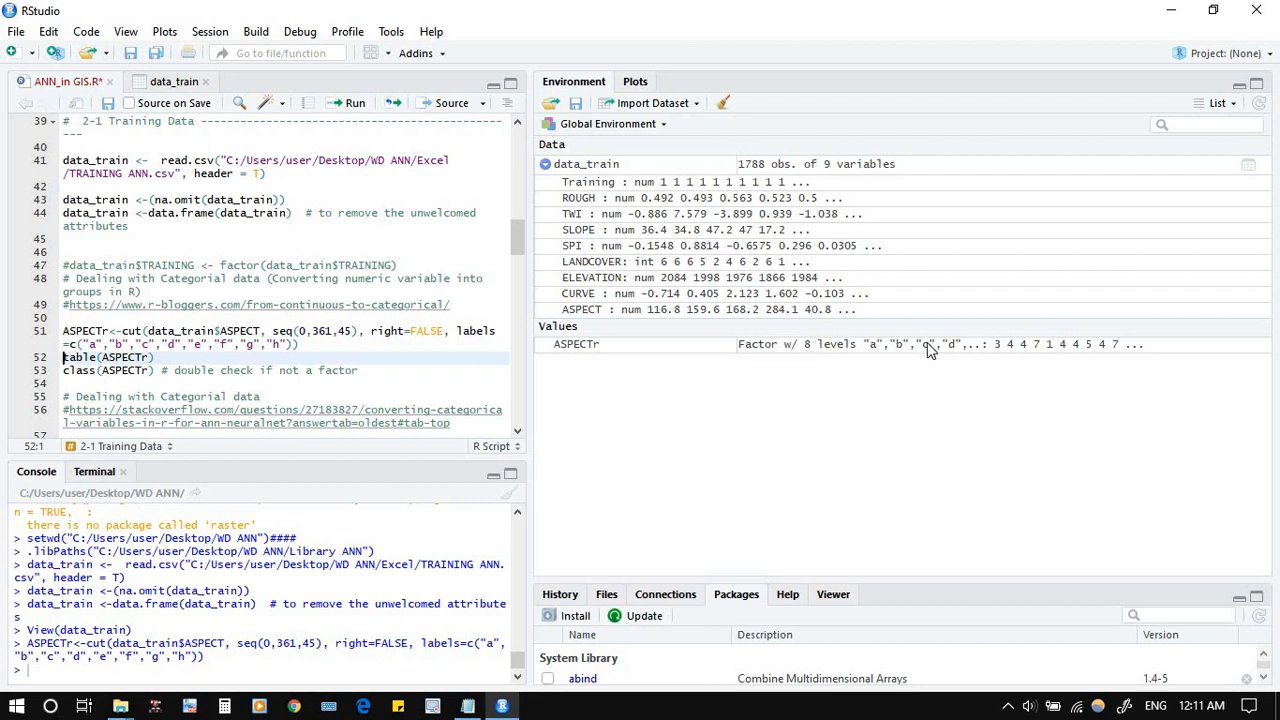
mouse_move(844, 350)
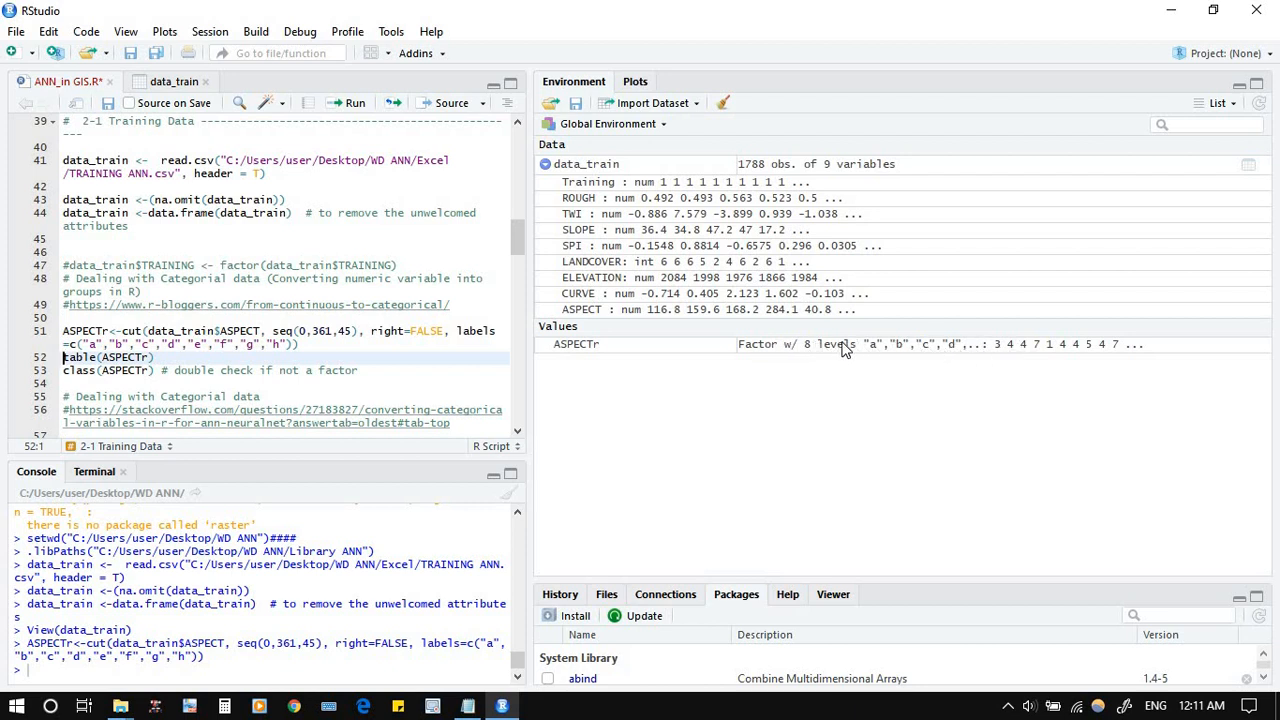
mouse_move(878, 348)
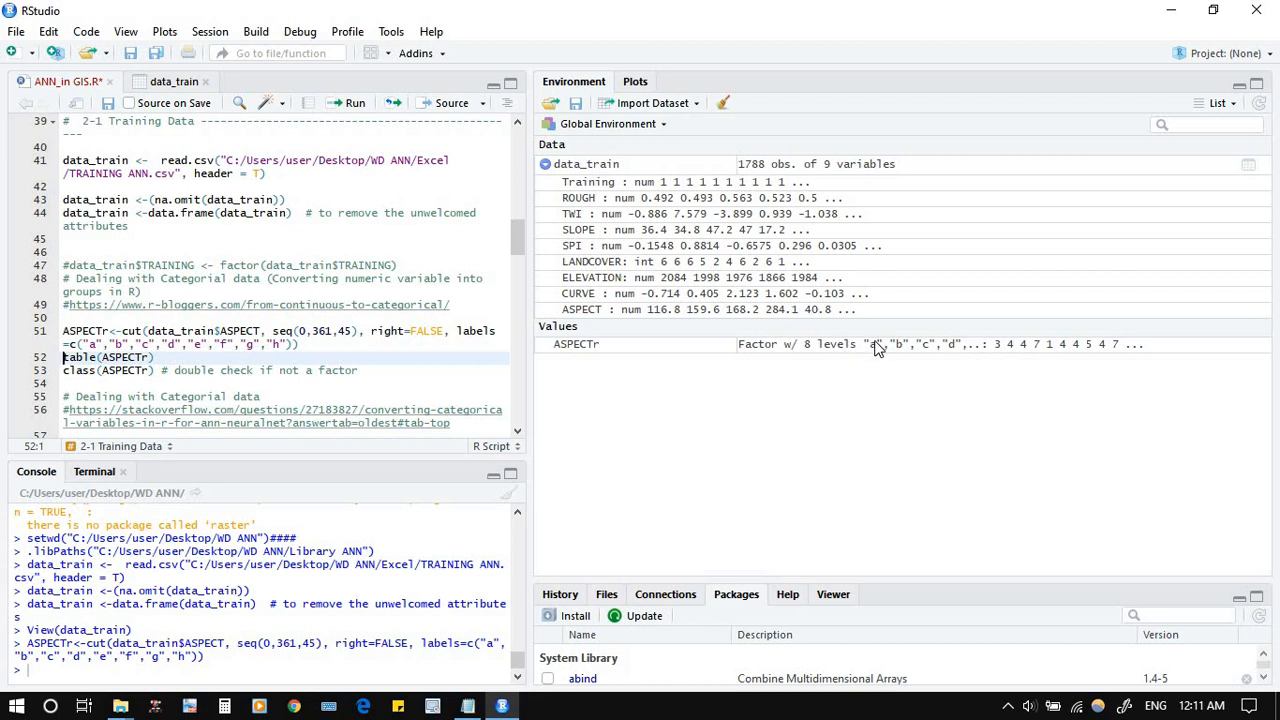
mouse_move(878, 352)
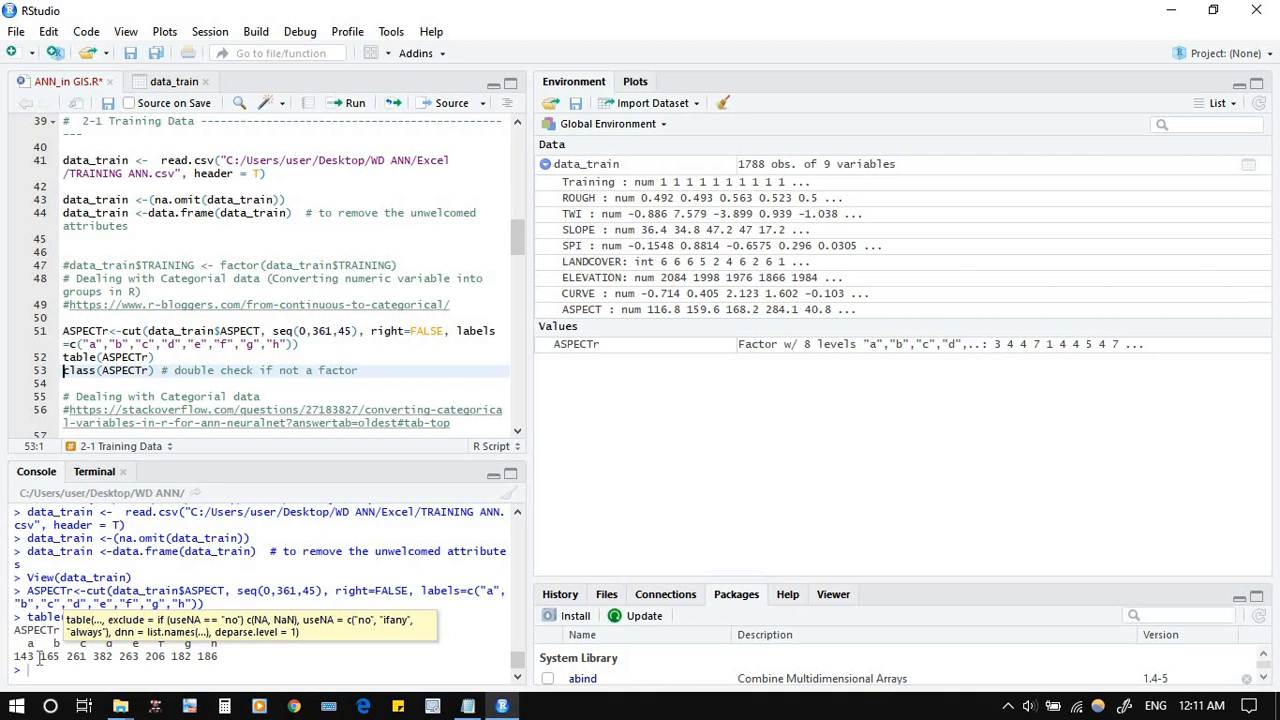
mouse_move(756, 176)
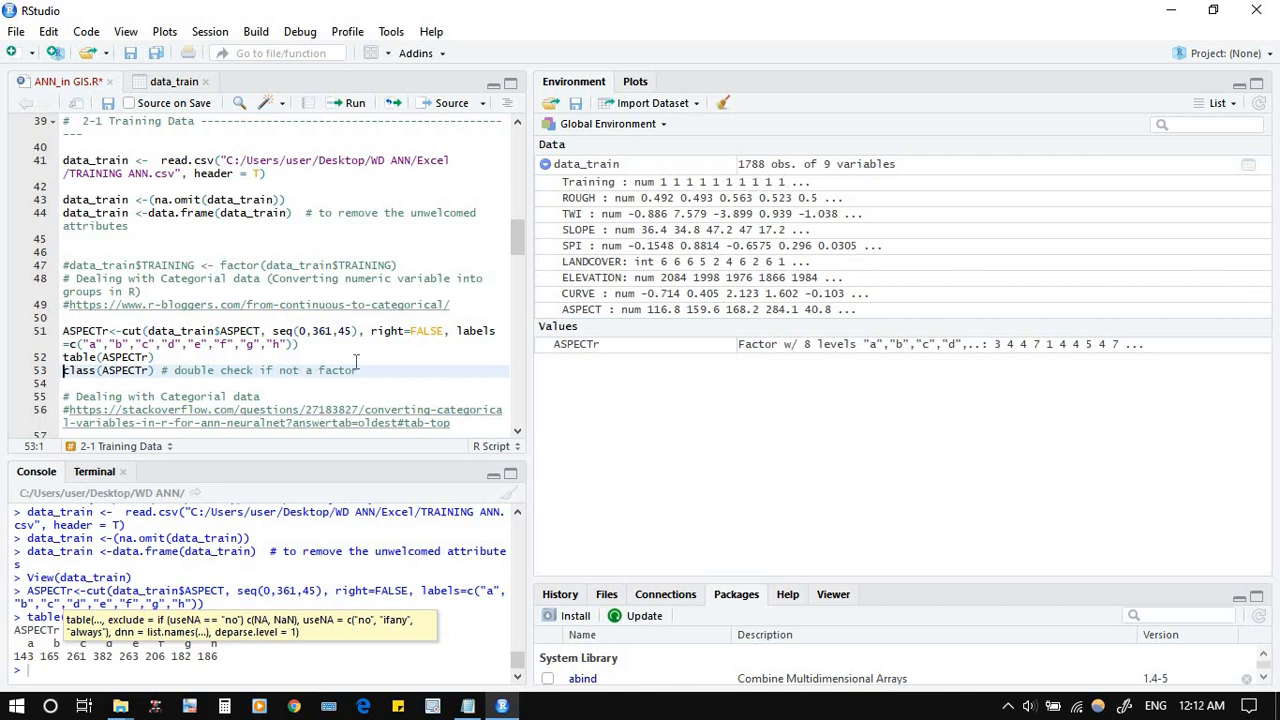
mouse_move(192, 376)
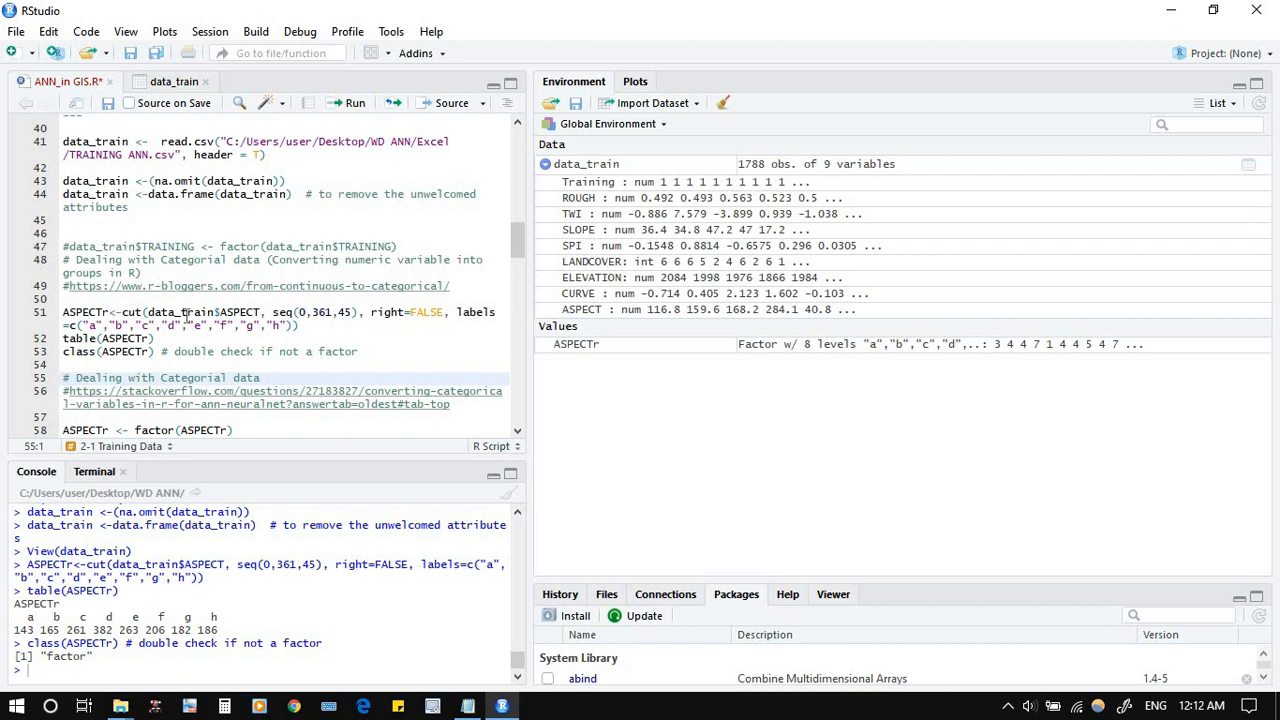
scroll("down", 3)
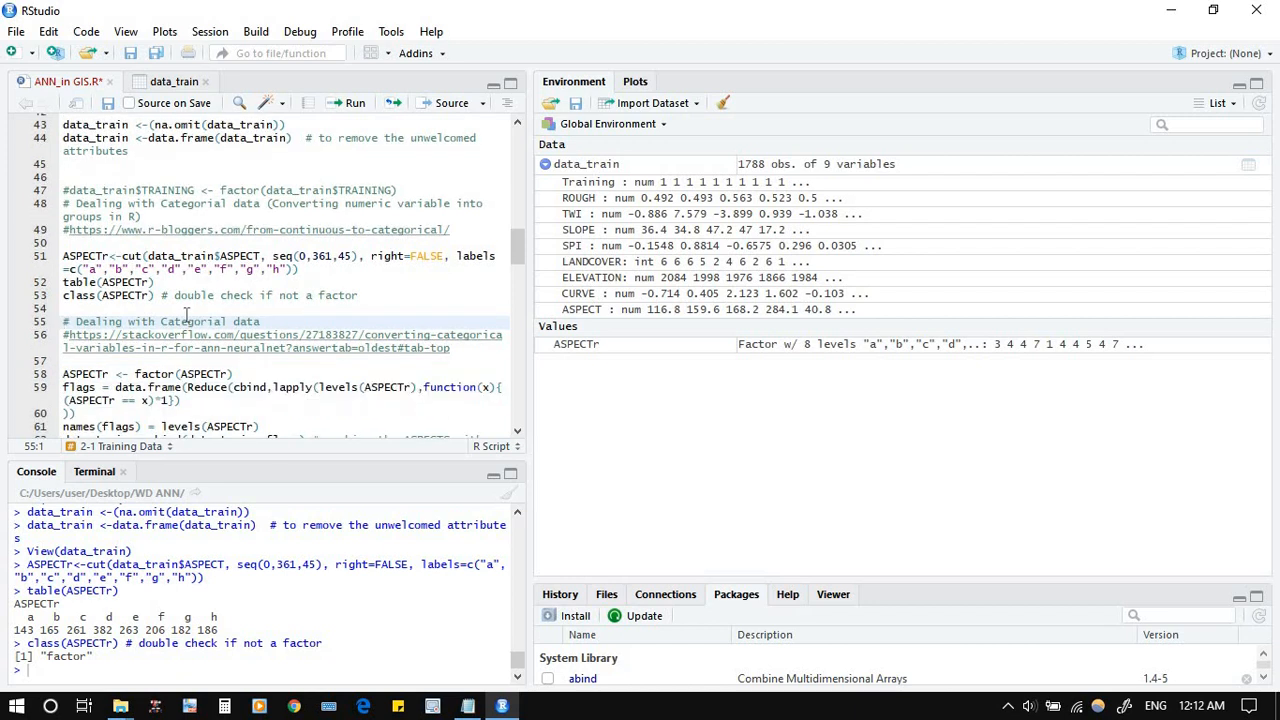
scroll("down", 3)
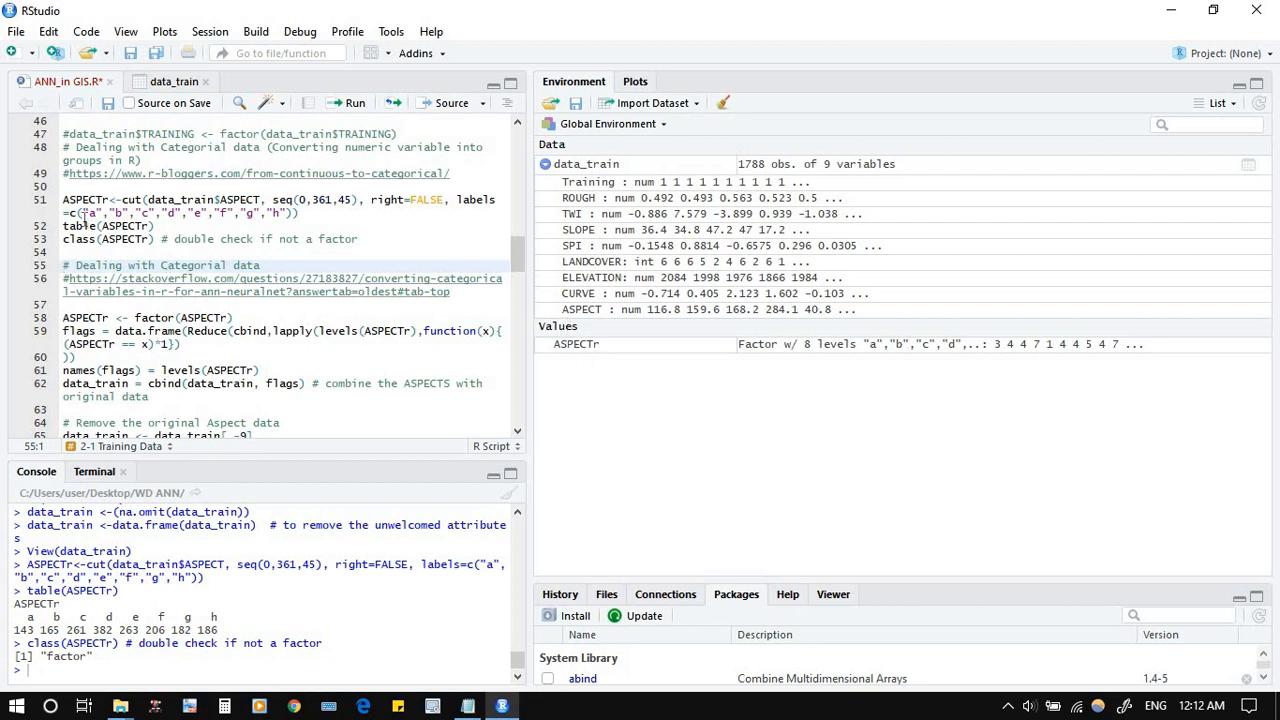
mouse_move(548, 300)
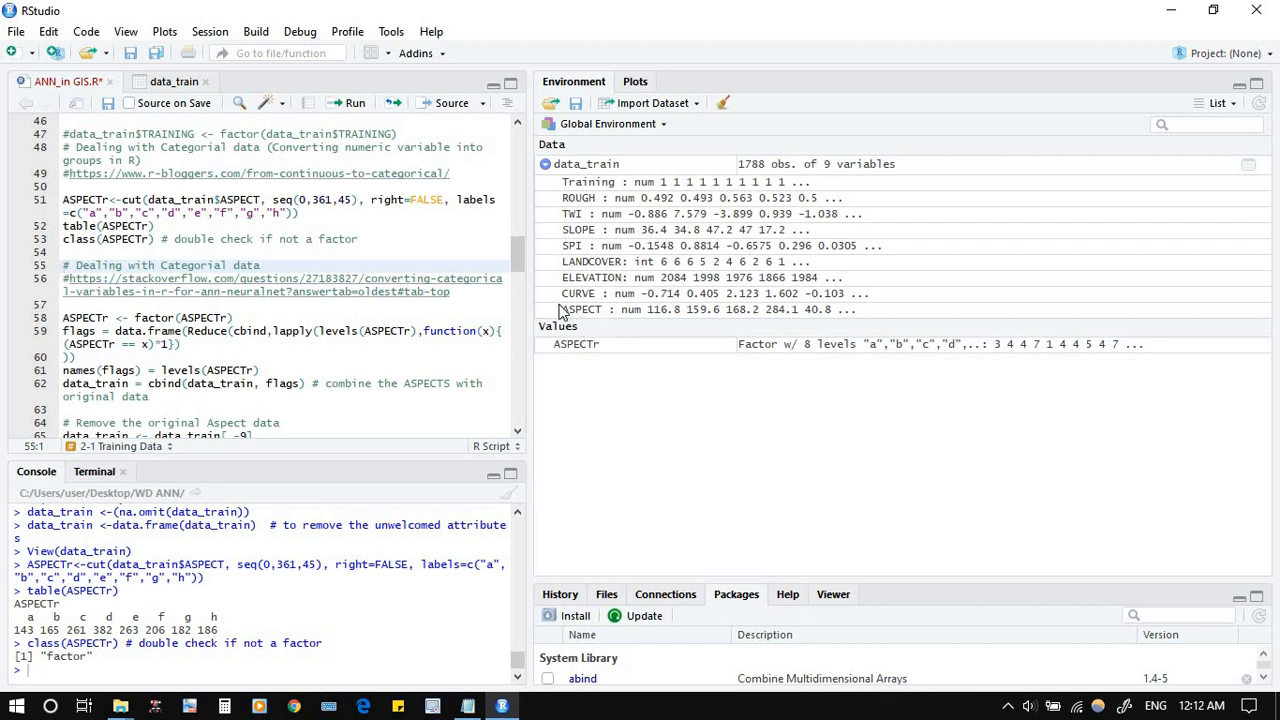
mouse_move(578, 316)
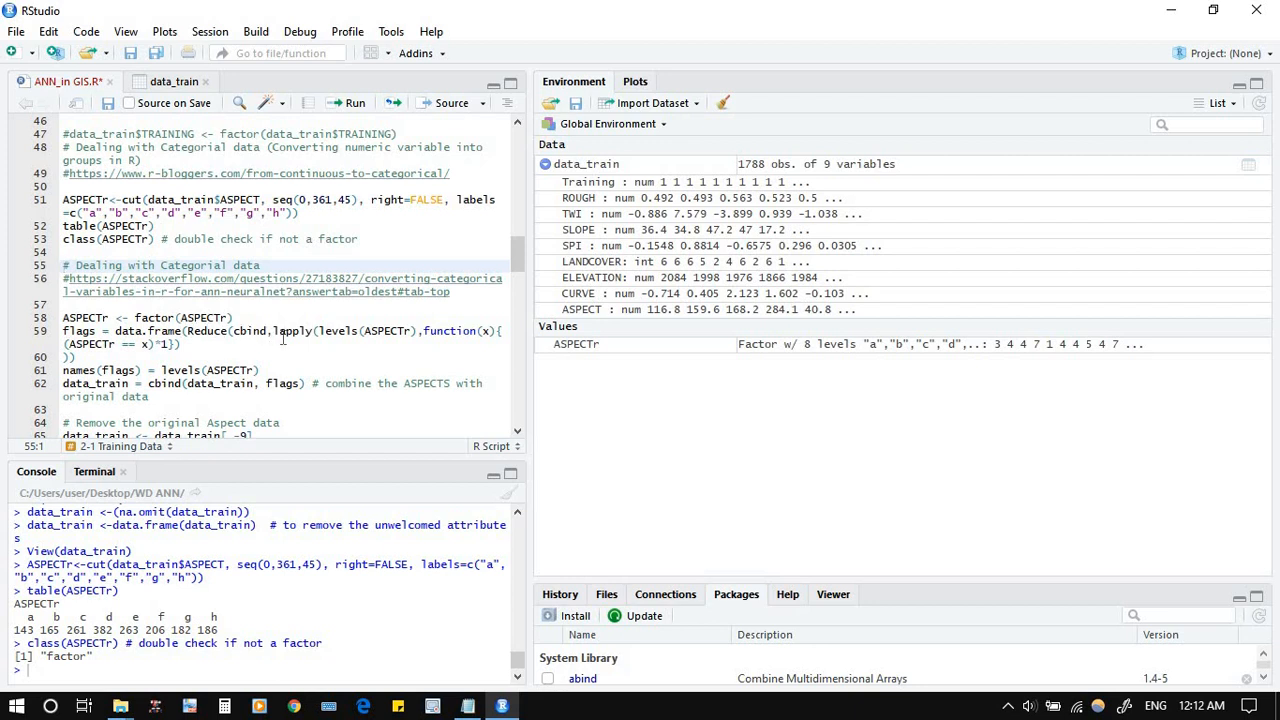
mouse_move(908, 364)
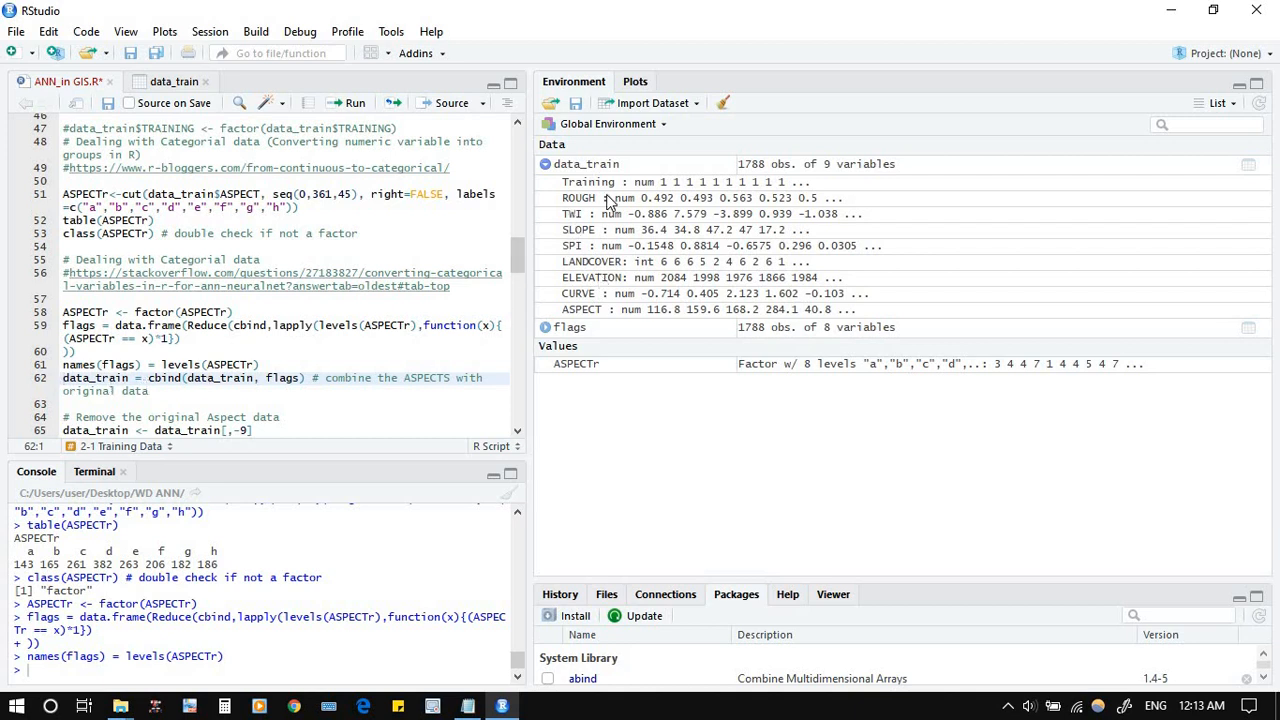
mouse_move(570, 328)
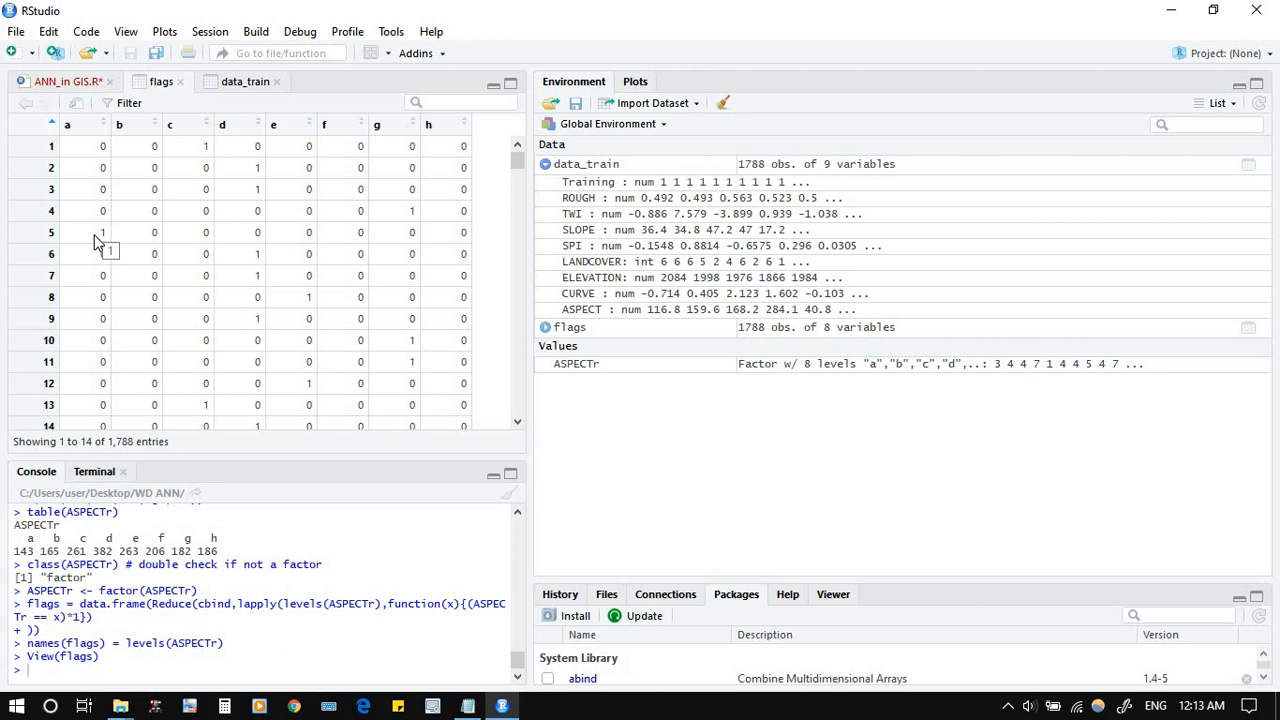
mouse_move(68, 242)
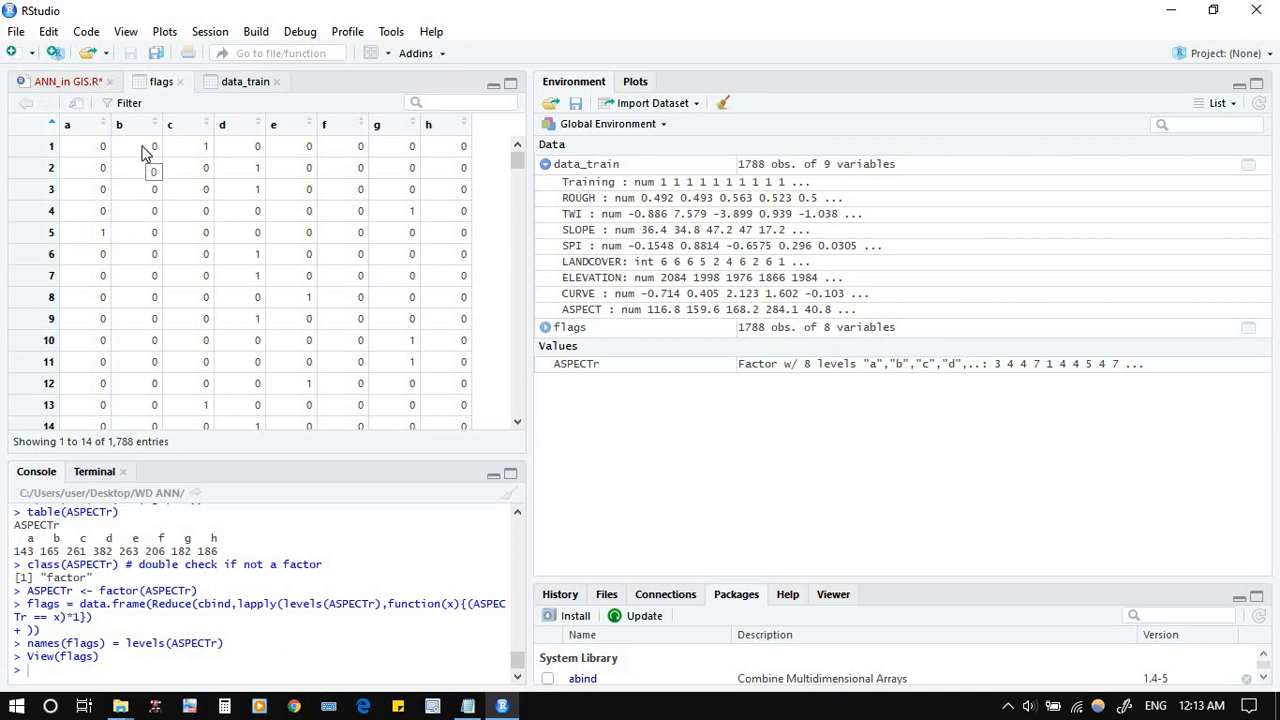
mouse_move(152, 232)
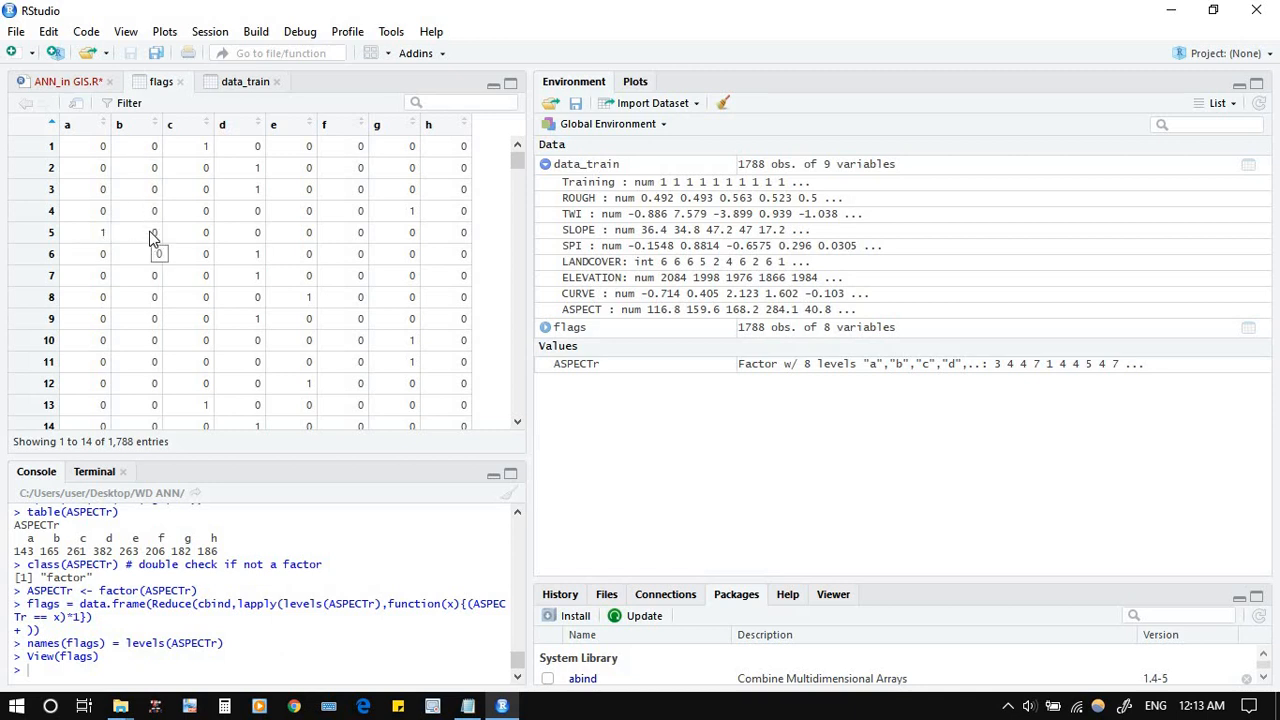
Scroll through the flags viewer checking the 0/1 columns a–h, then return to the script
scroll("down", 3)
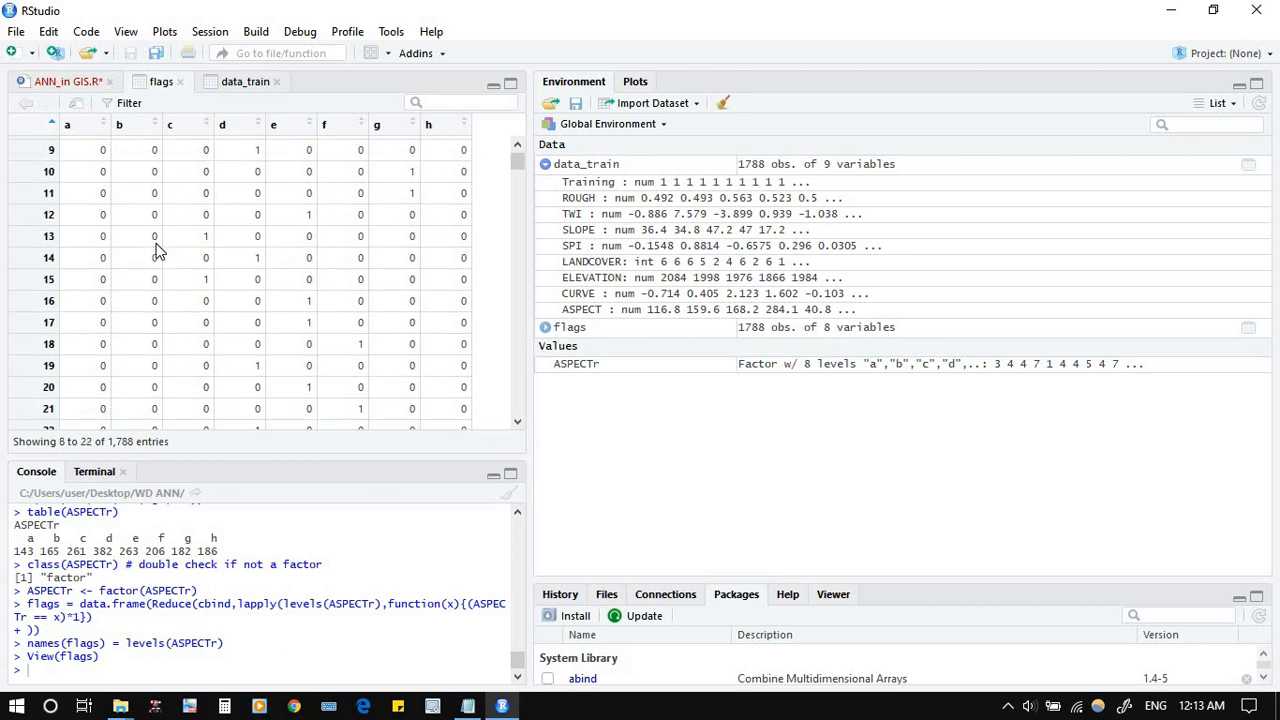
scroll("up", 3)
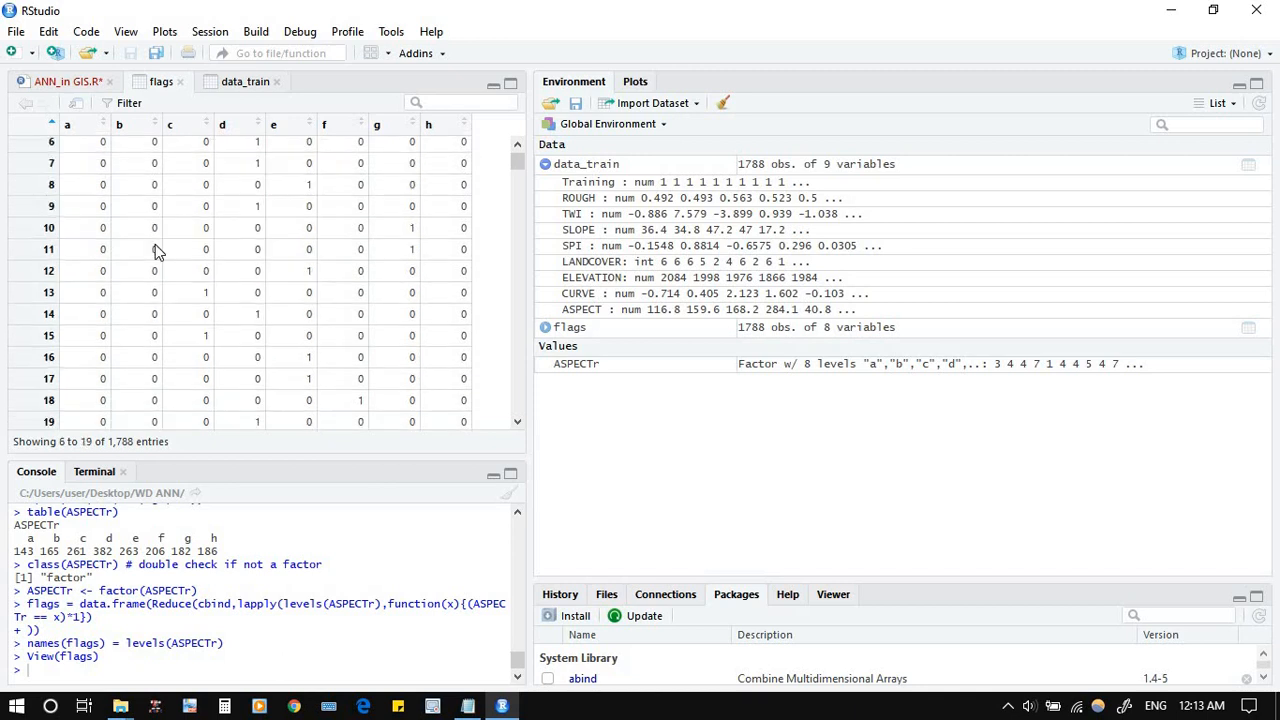
scroll("up", 3)
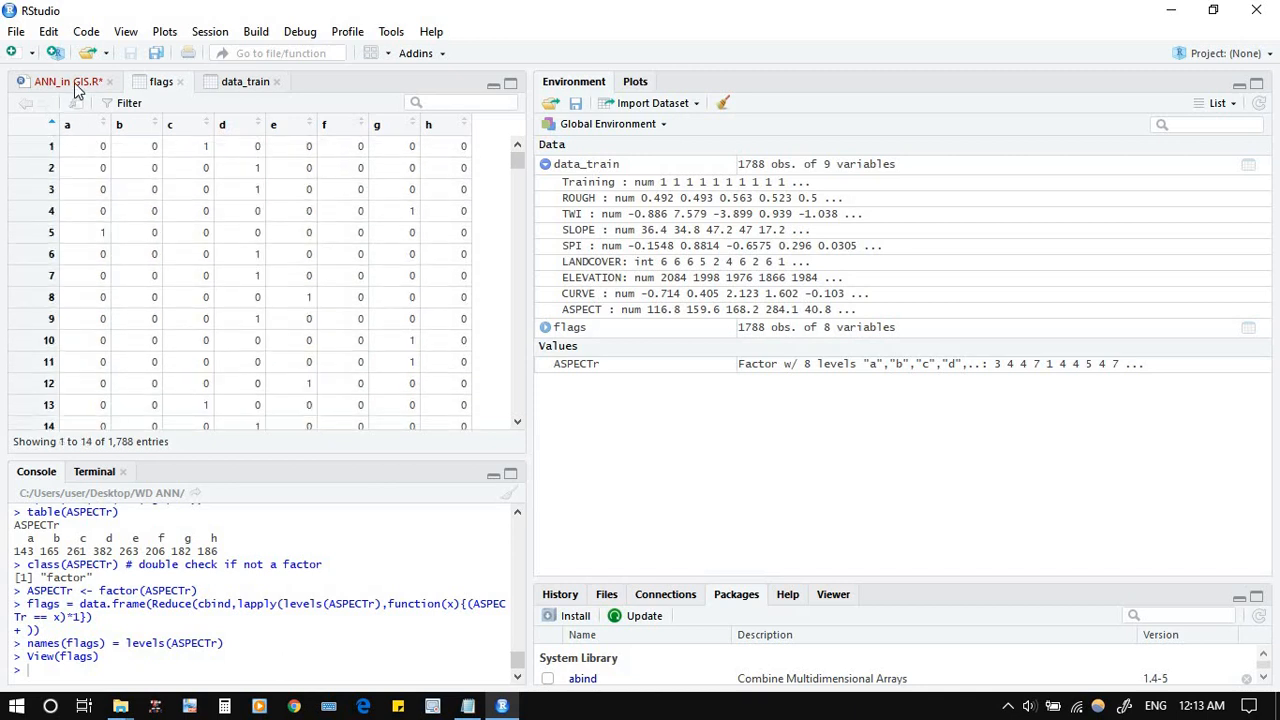
left_click(68, 80)
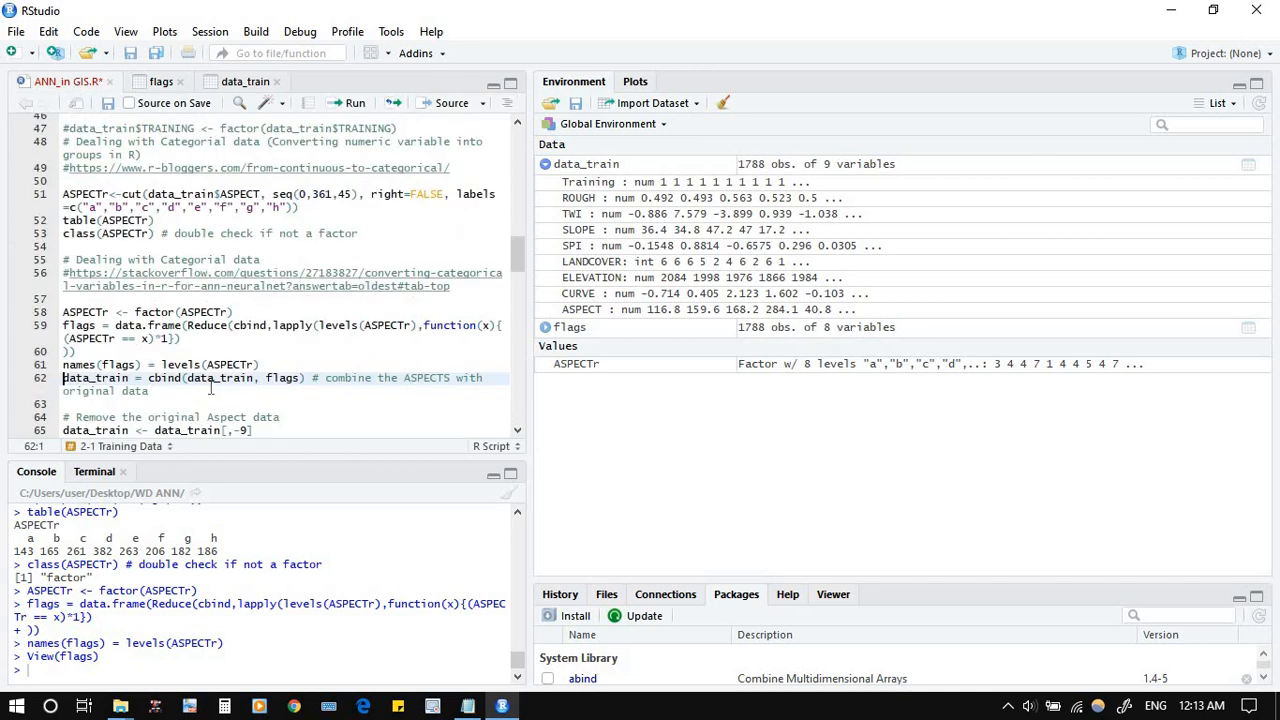
mouse_move(612, 374)
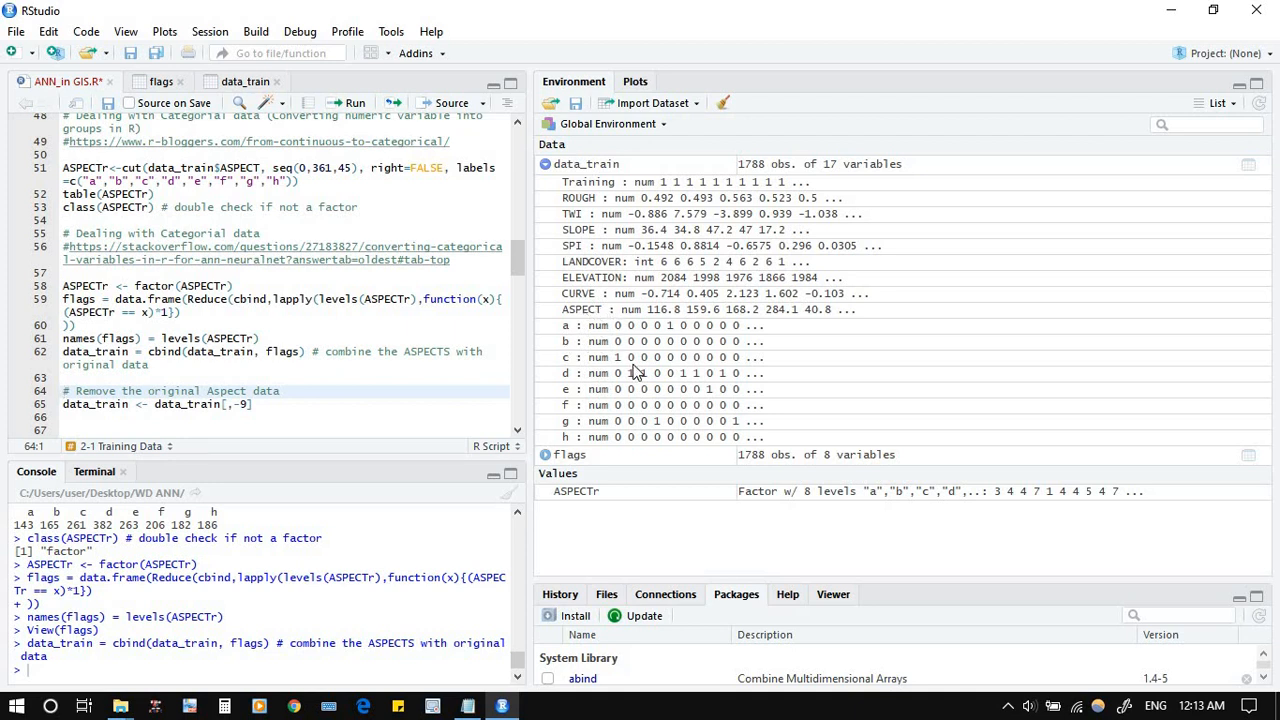
mouse_move(608, 336)
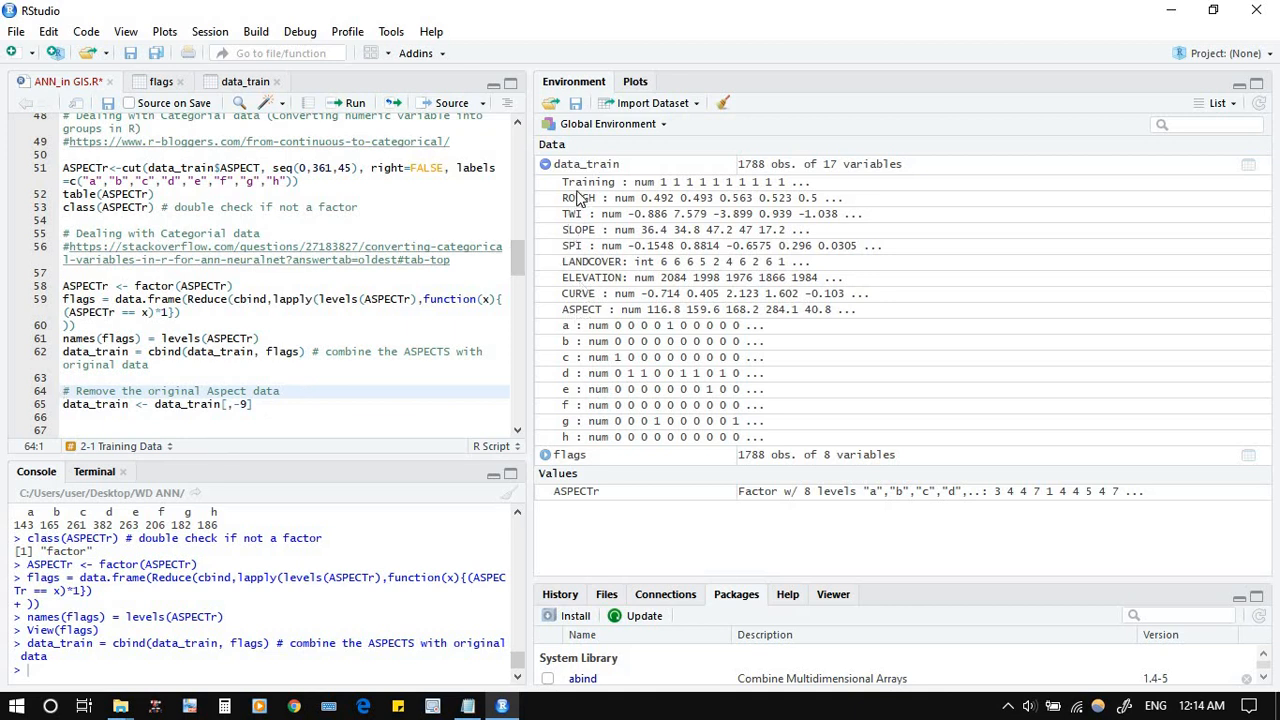
mouse_move(588, 180)
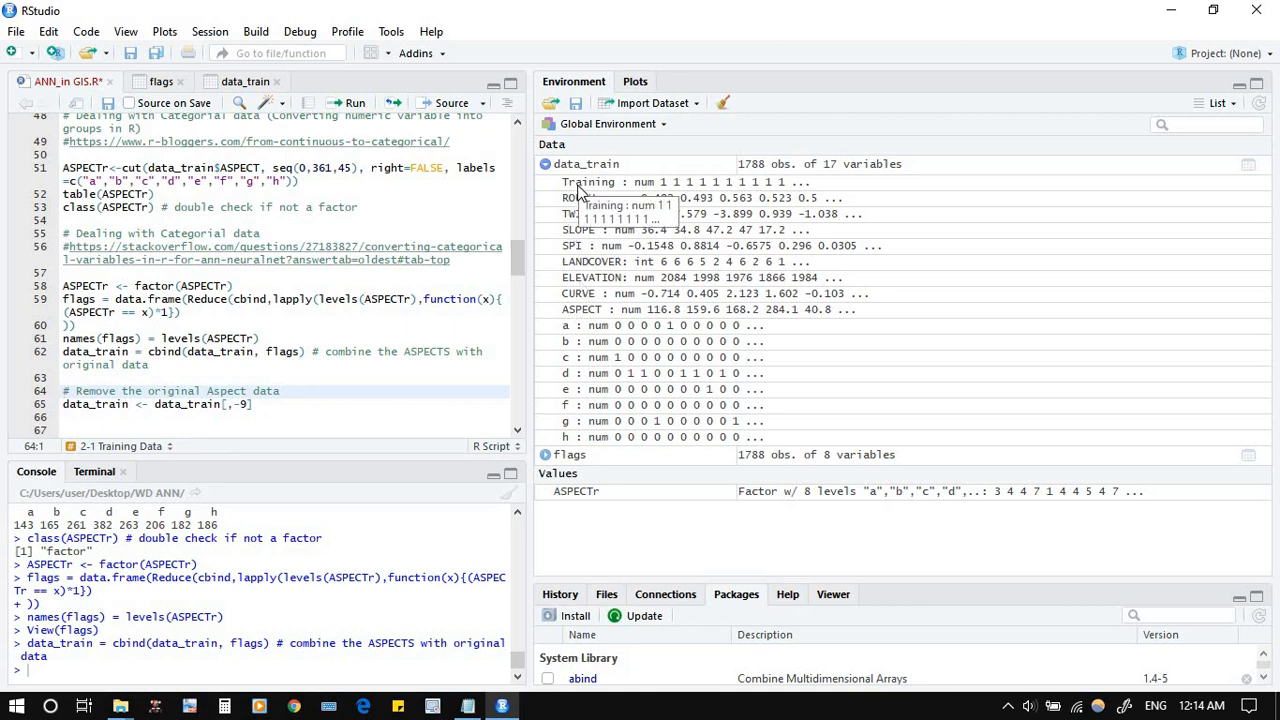
mouse_move(582, 214)
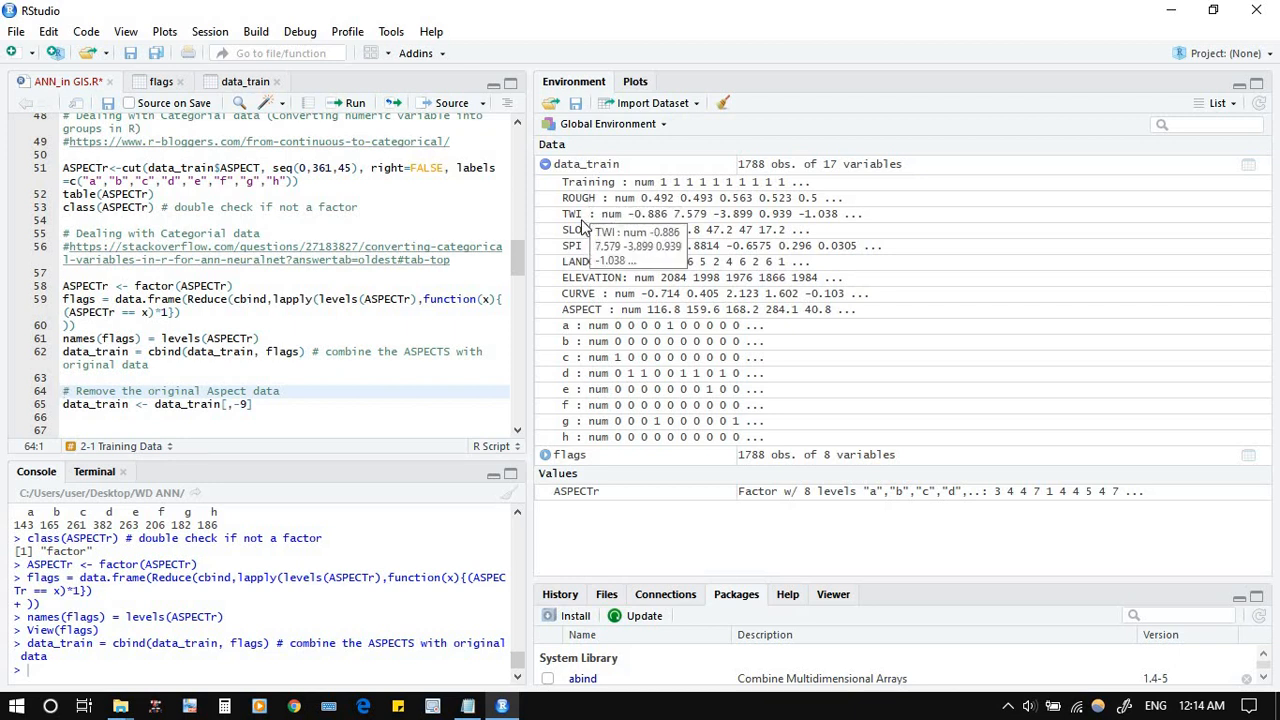
mouse_move(576, 296)
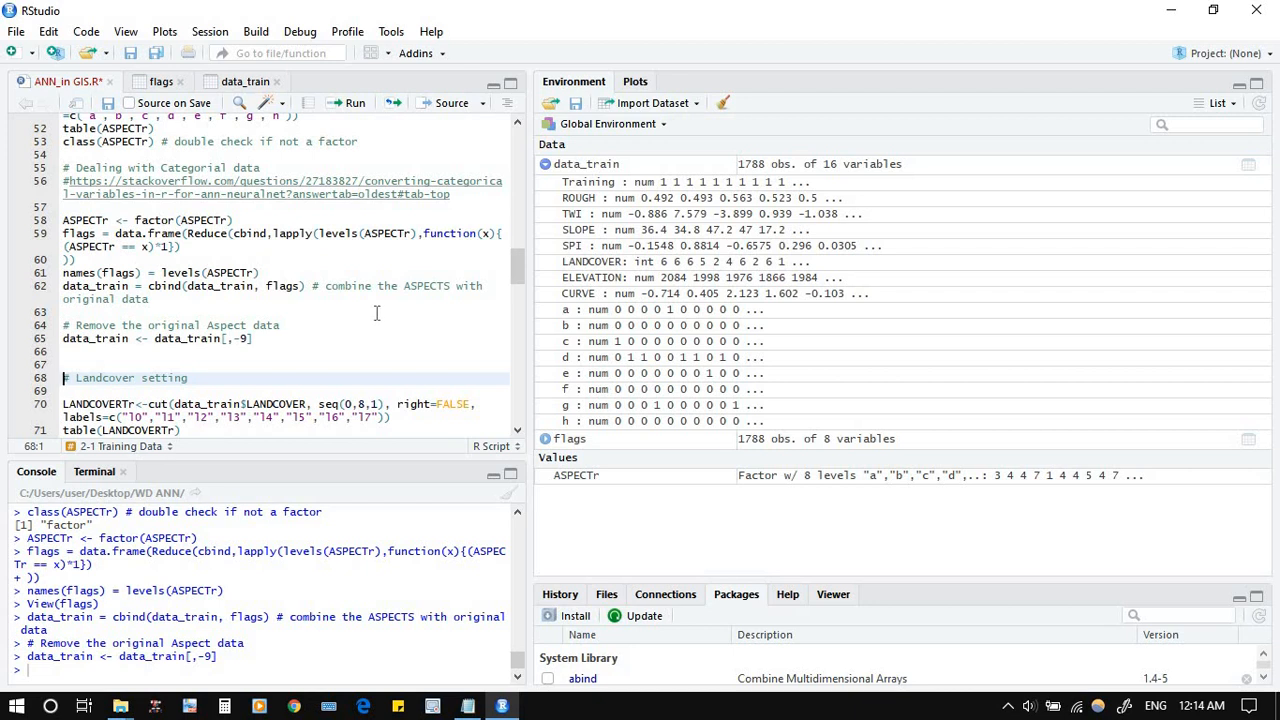
mouse_move(240, 96)
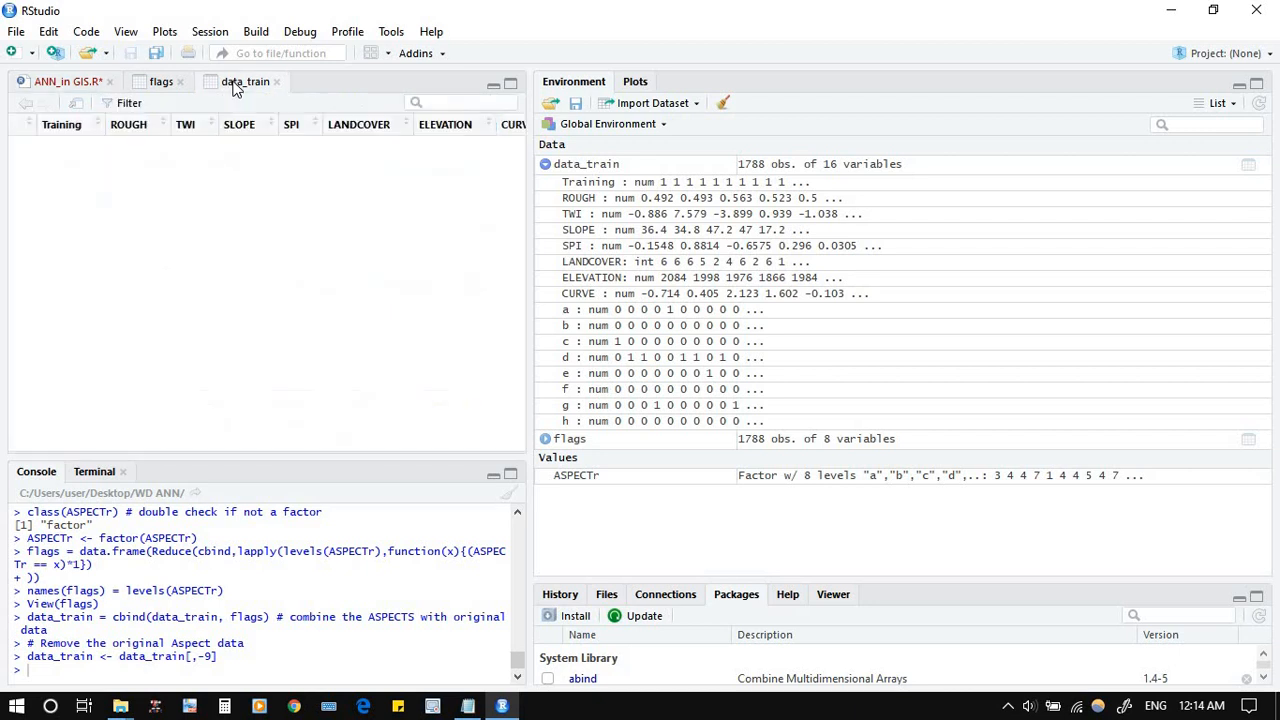
mouse_move(212, 424)
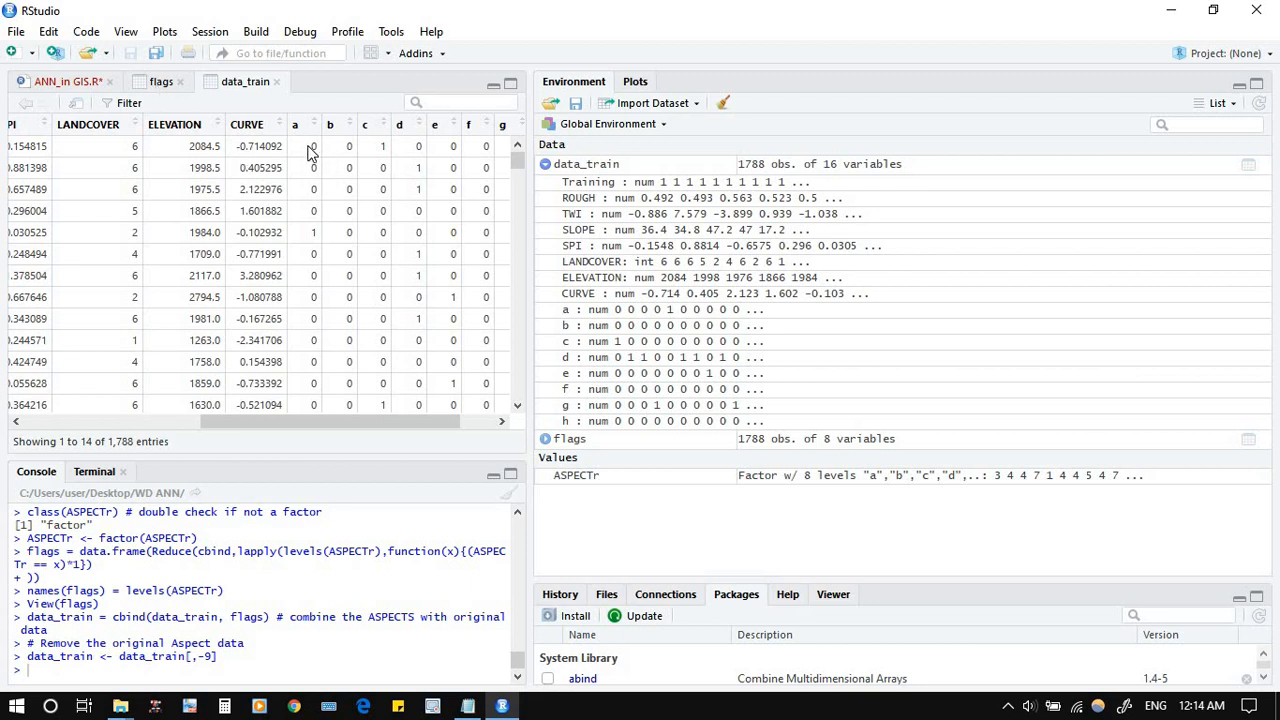
mouse_move(318, 402)
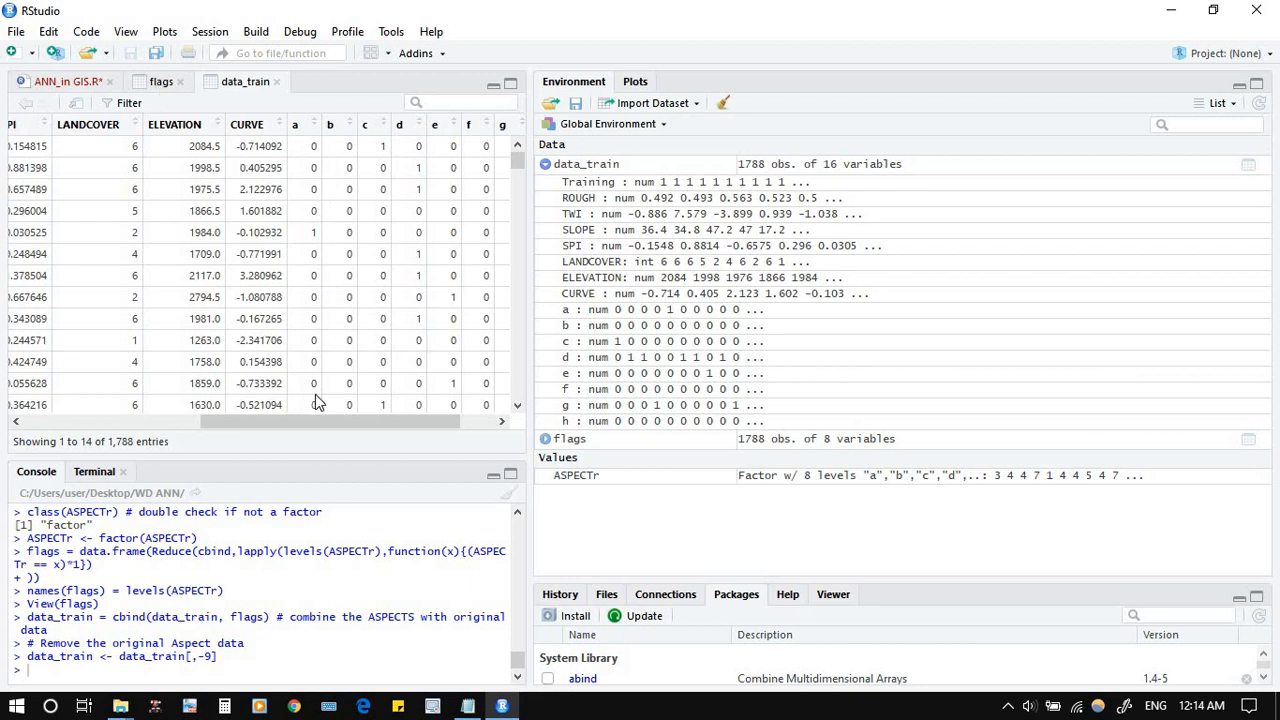
mouse_move(218, 138)
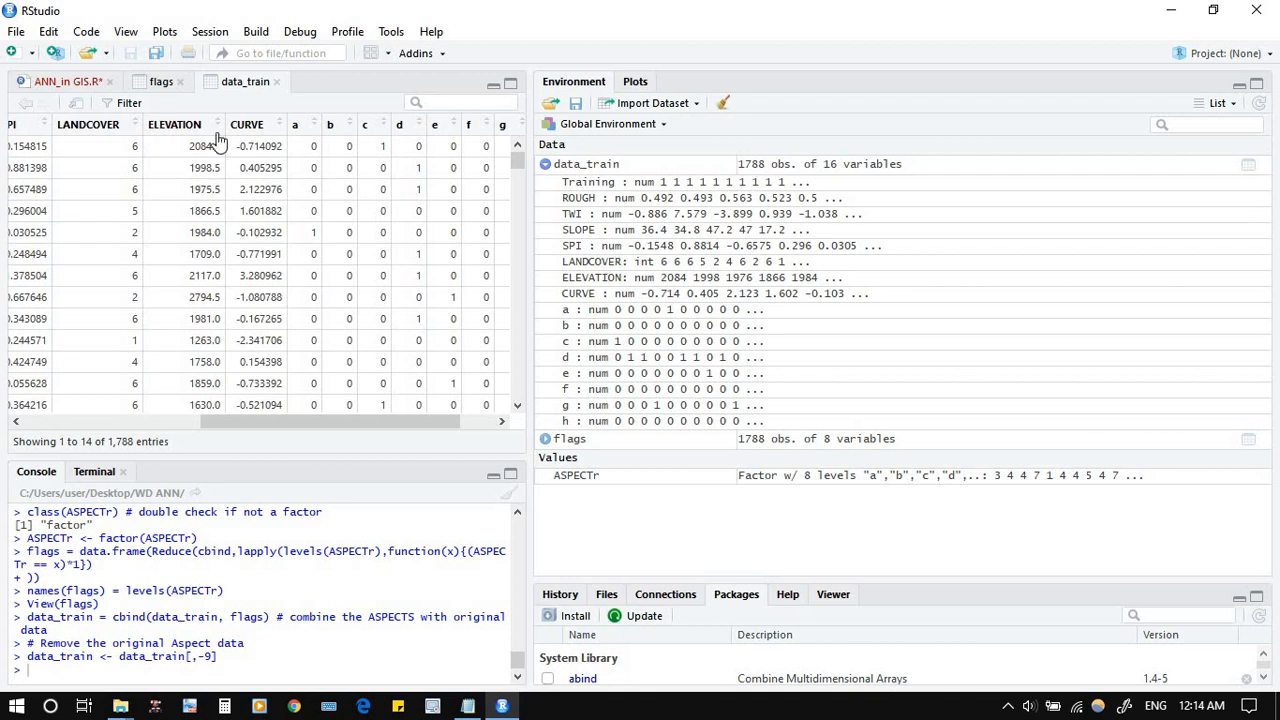
mouse_move(316, 236)
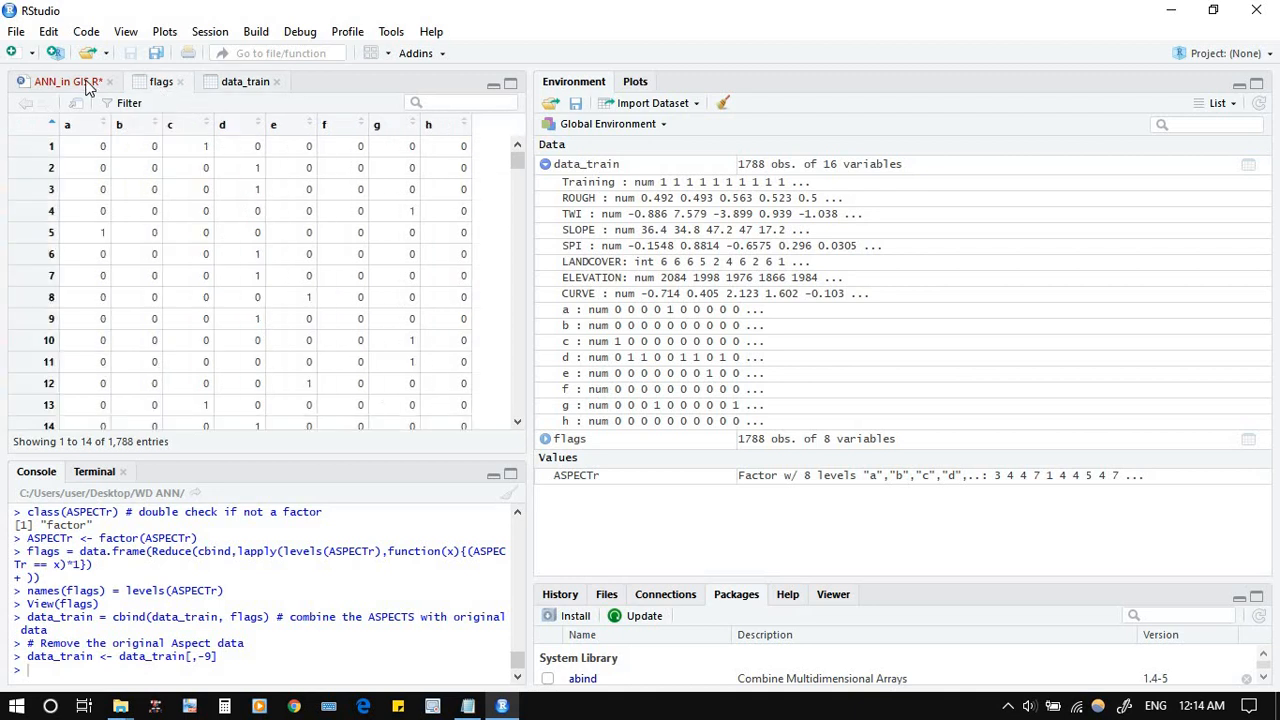
Return to the ANN_in_GIS.R script after confirming data_train has 16 variables
left_click(64, 80)
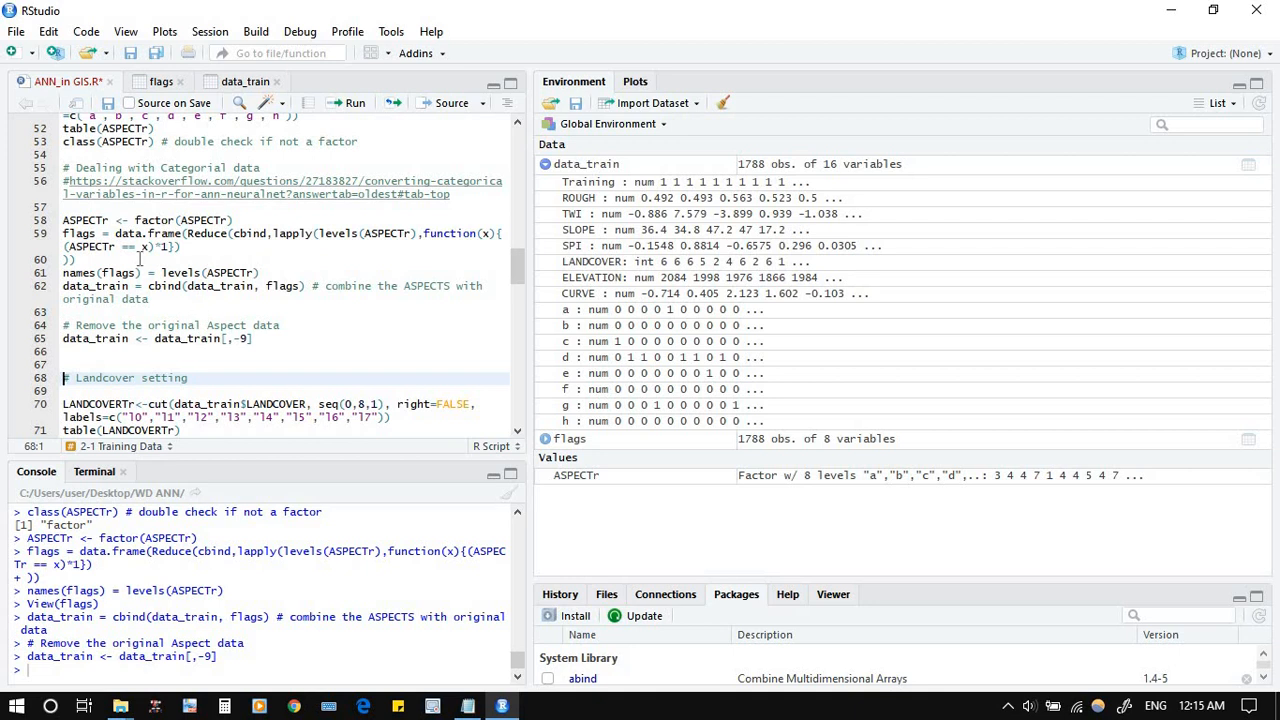
scroll("up", 3)
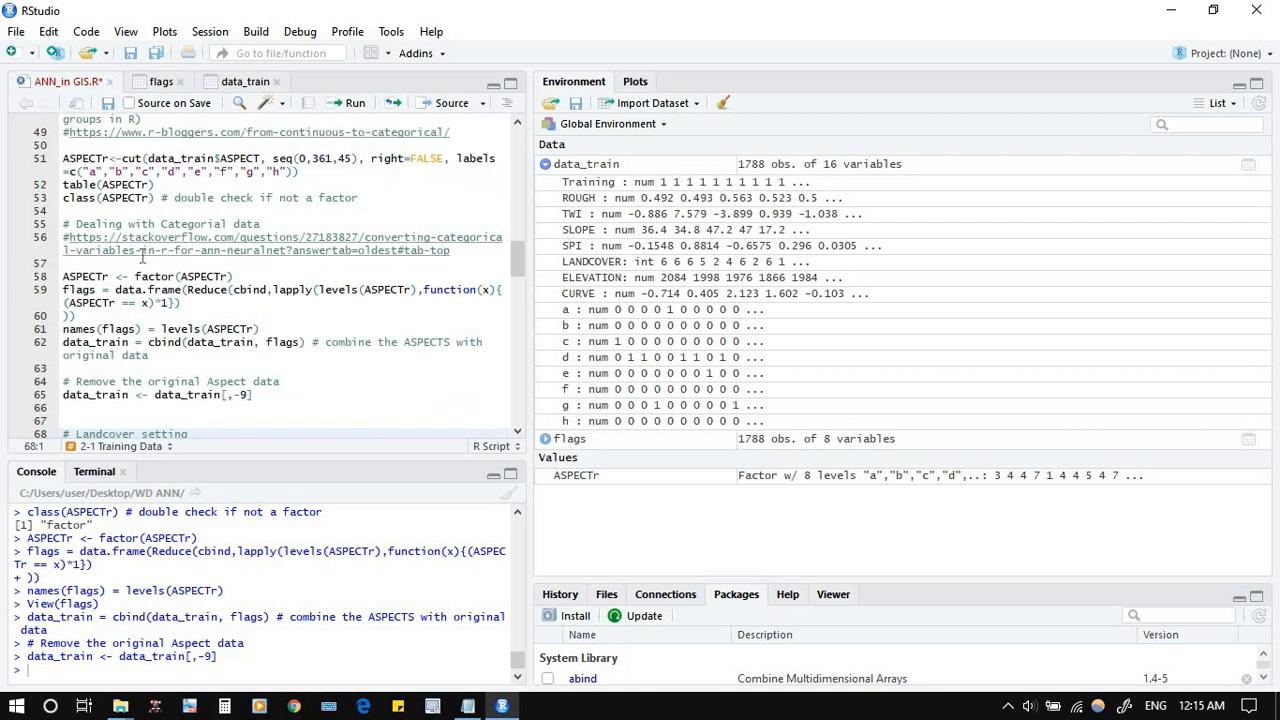
scroll("up", 3)
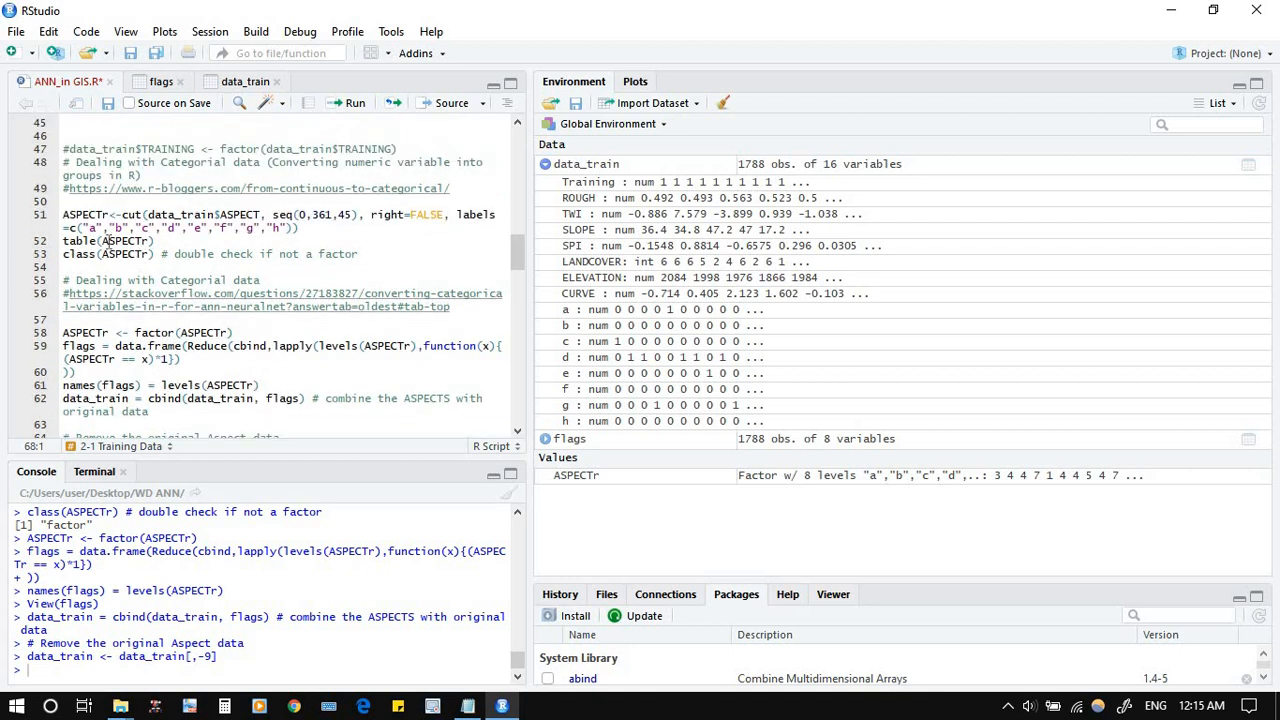
scroll("up", 3)
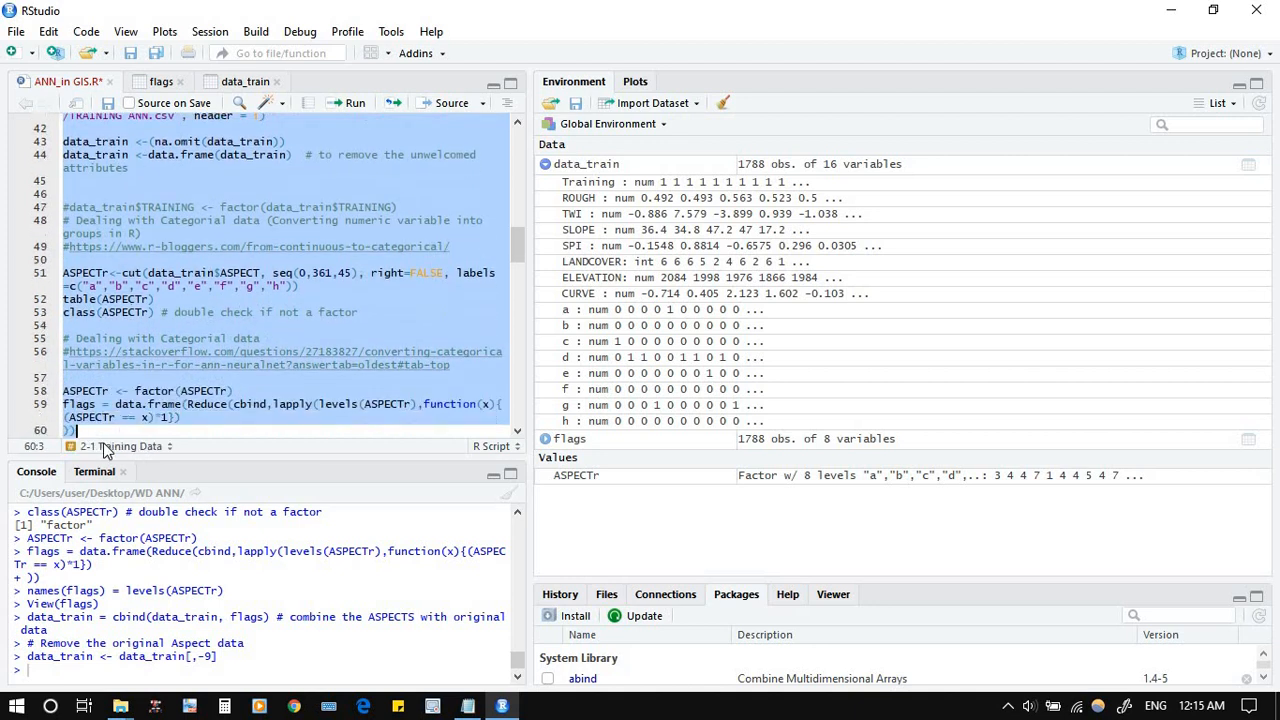
scroll("down", 3)
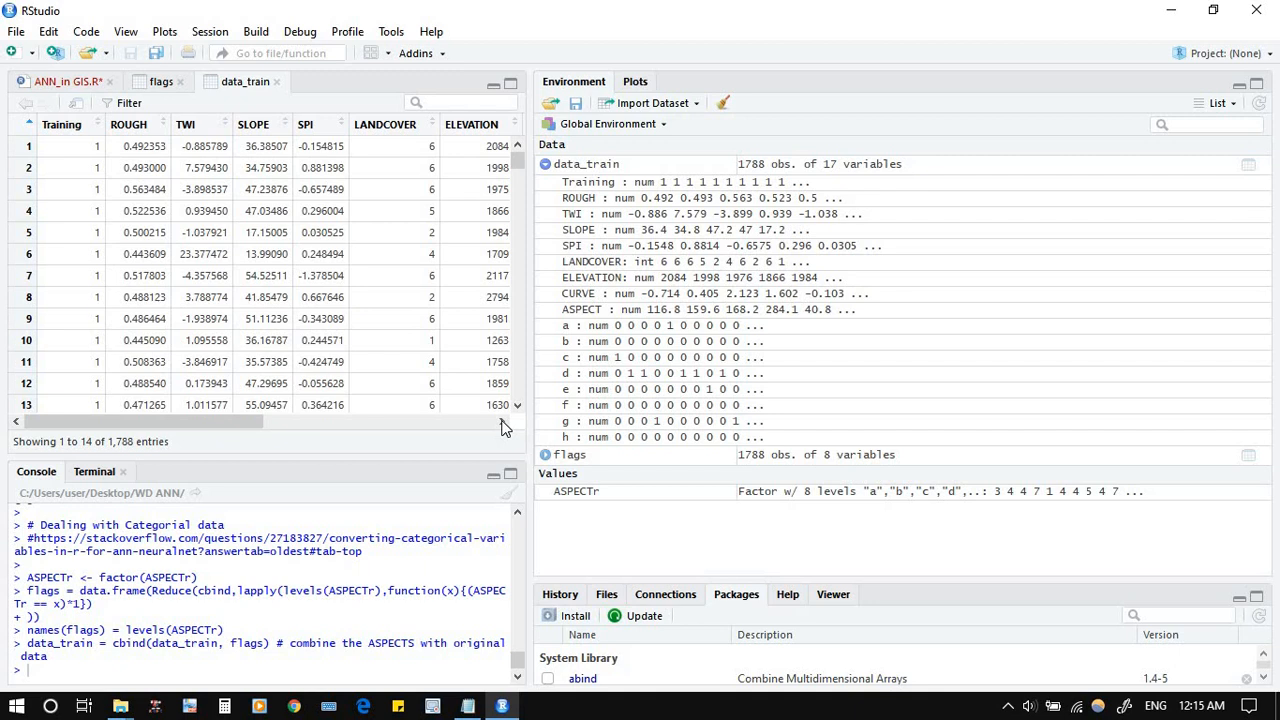
scroll("right", 3)
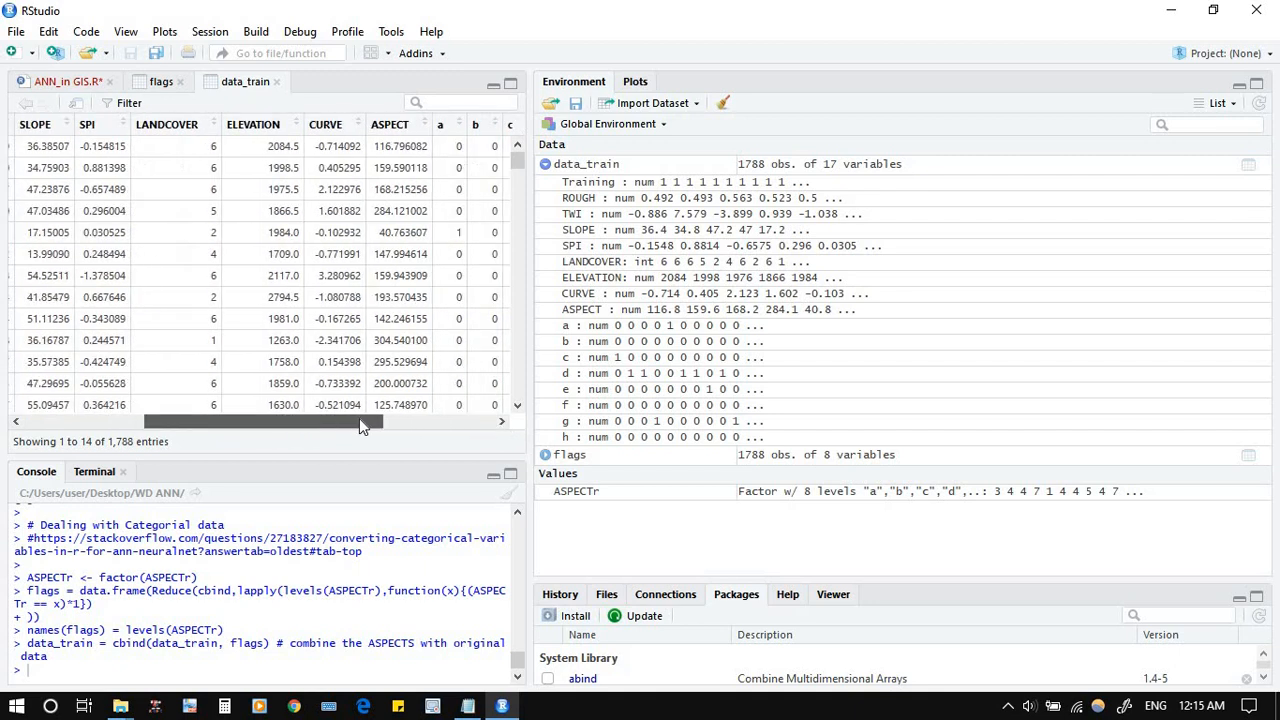
scroll("right", 3)
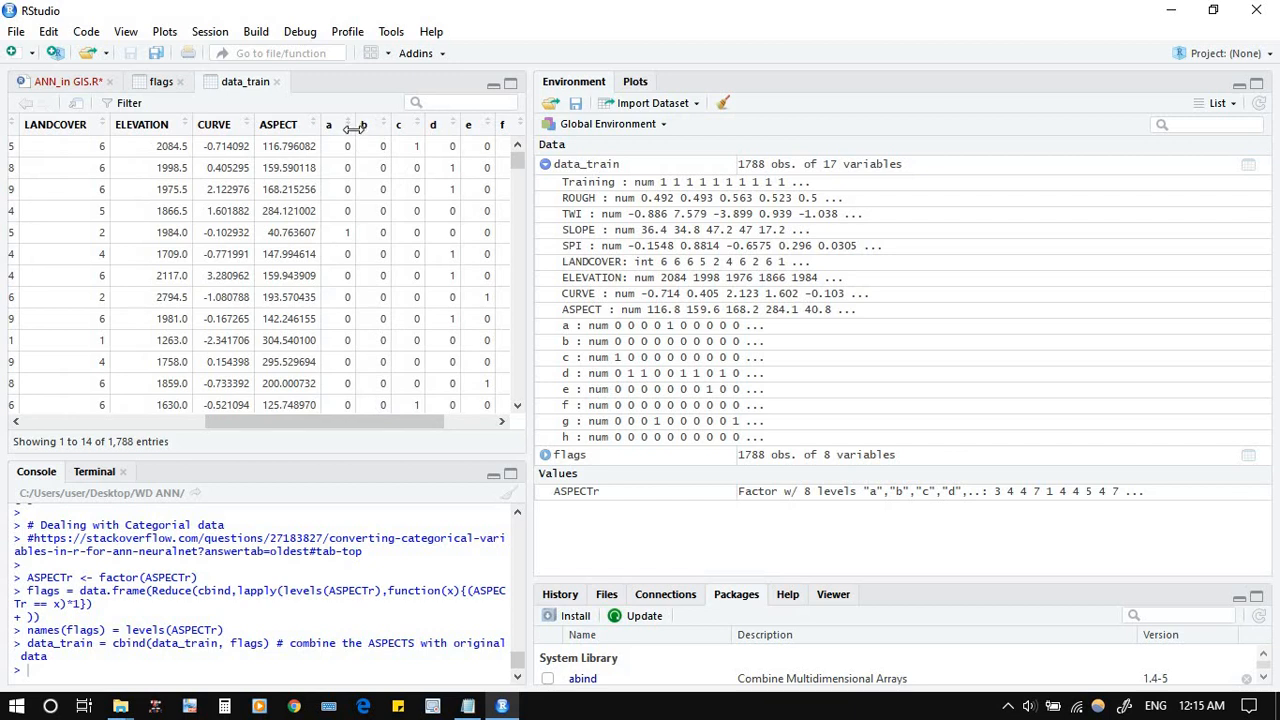
mouse_move(316, 168)
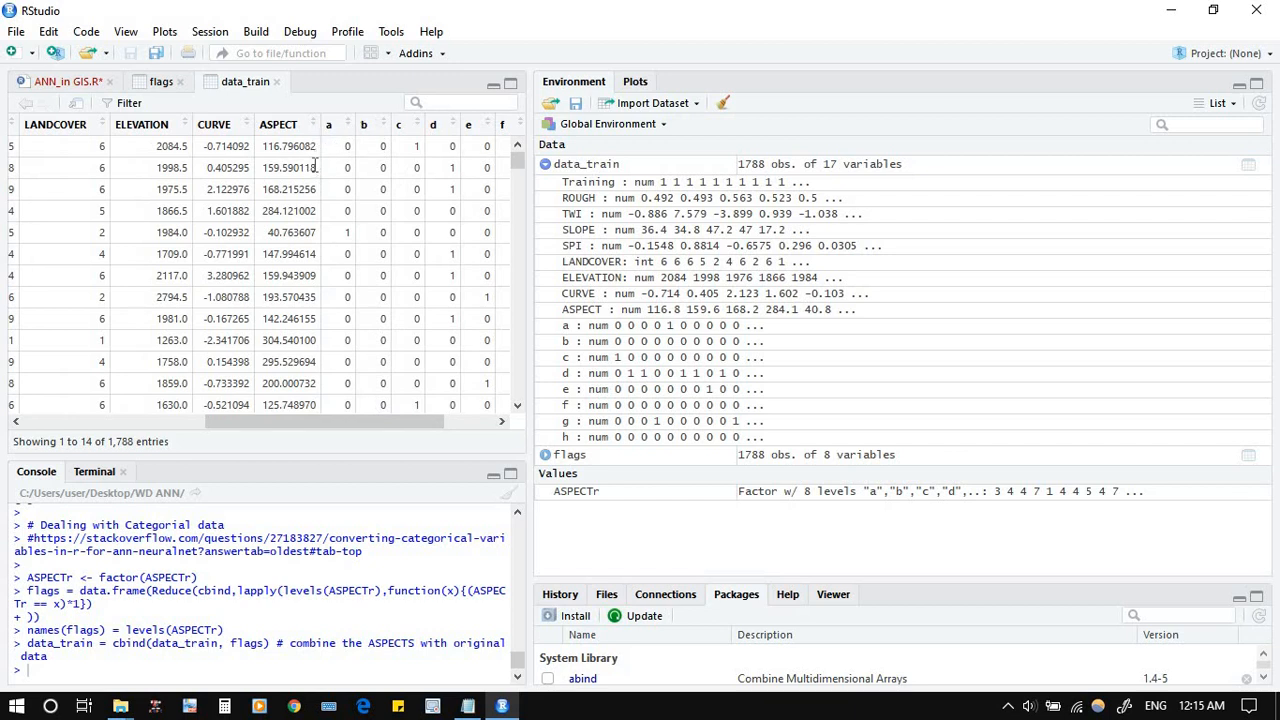
mouse_move(332, 236)
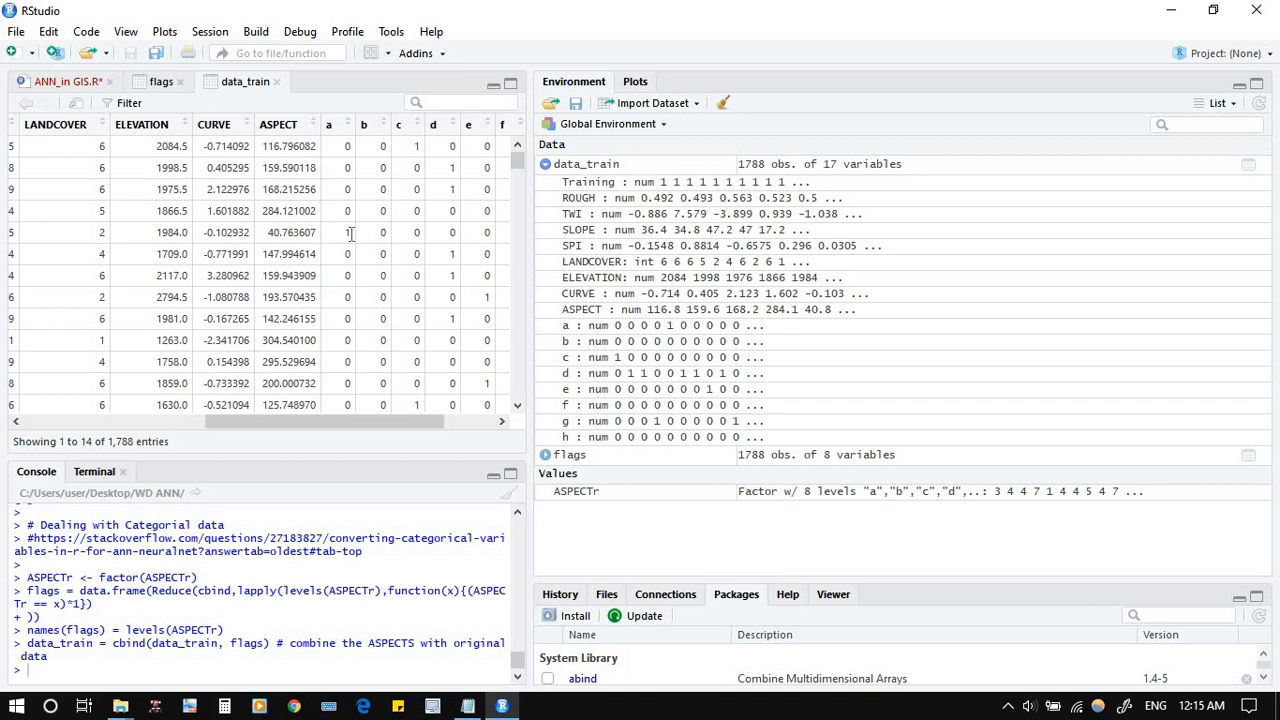
mouse_move(344, 310)
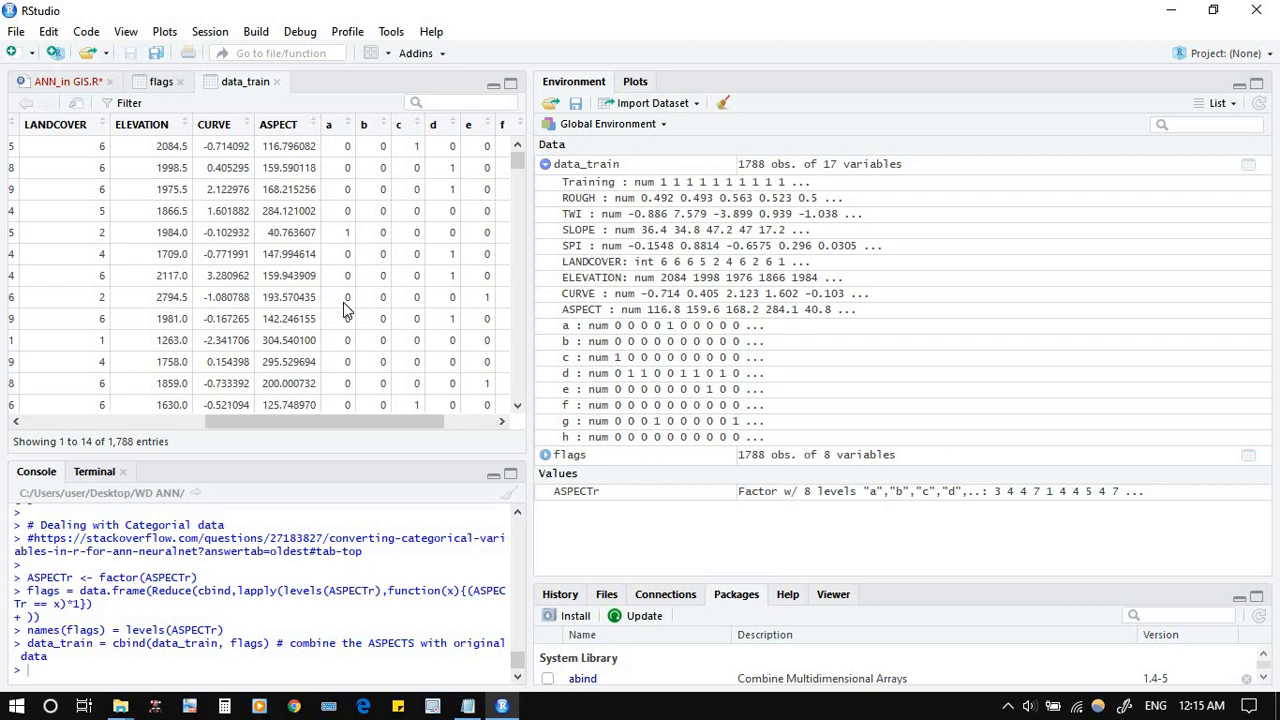
scroll("down", 3)
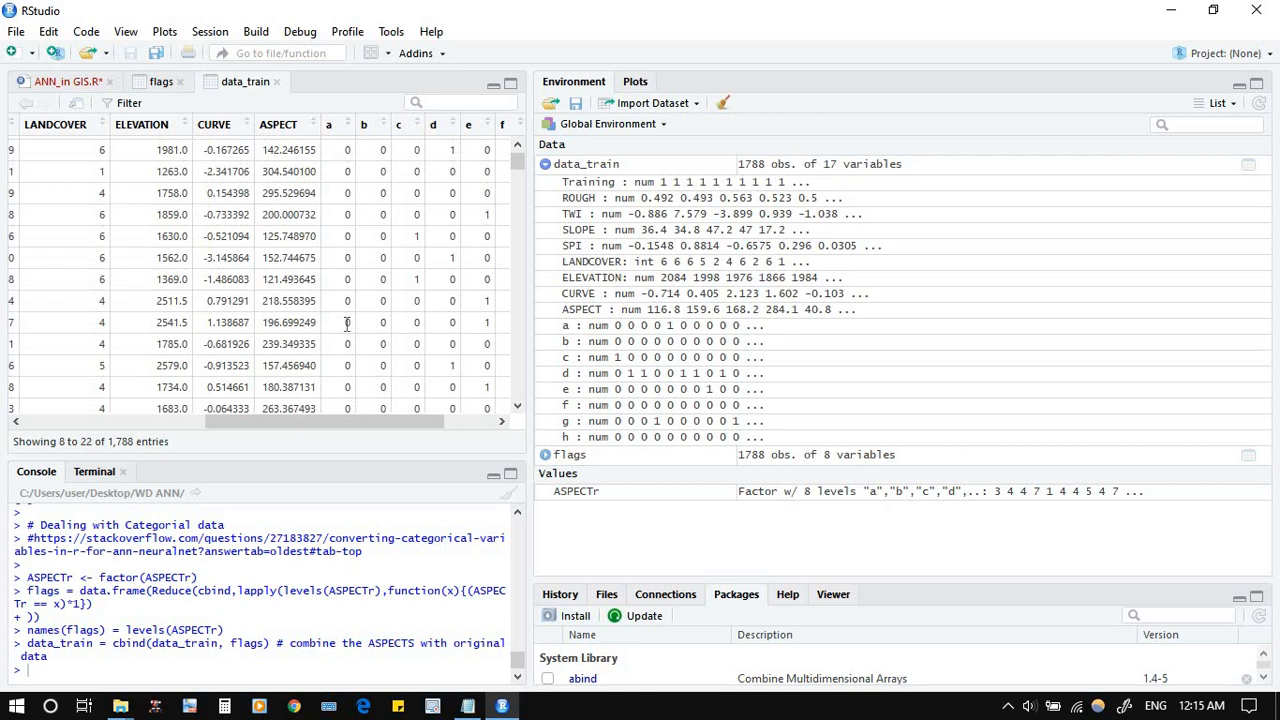
scroll("down", 3)
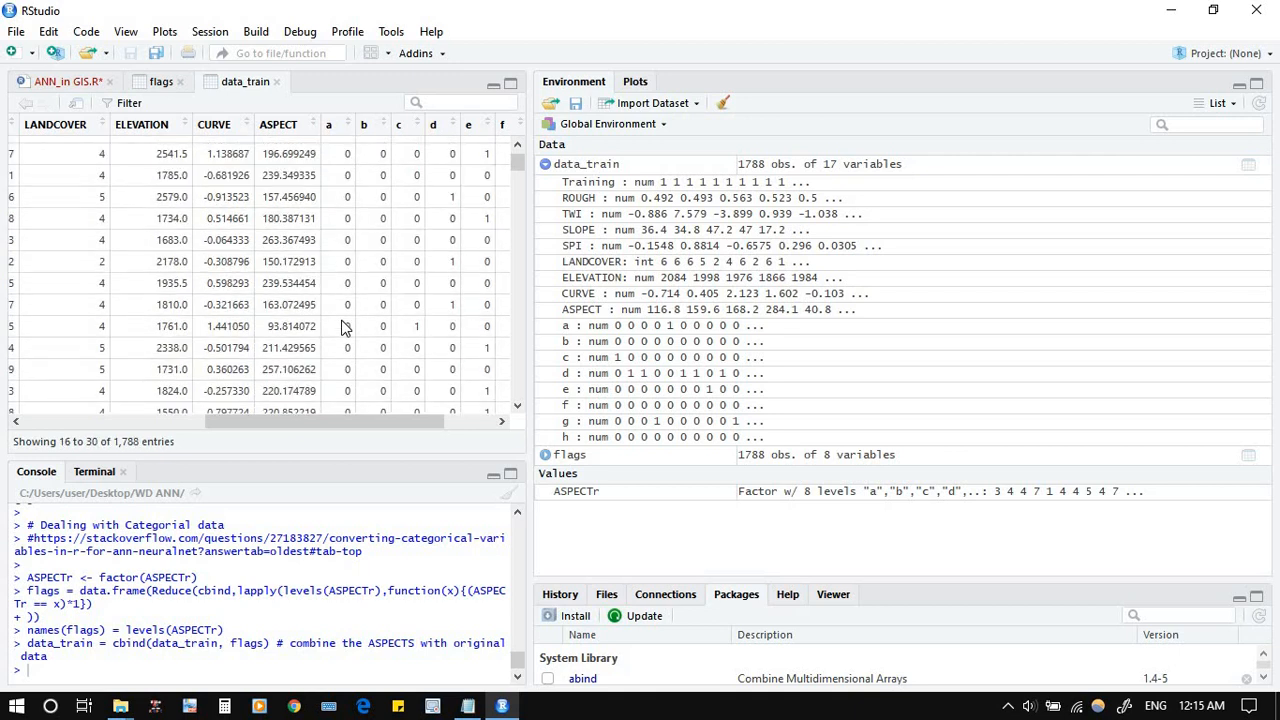
scroll("down", 3)
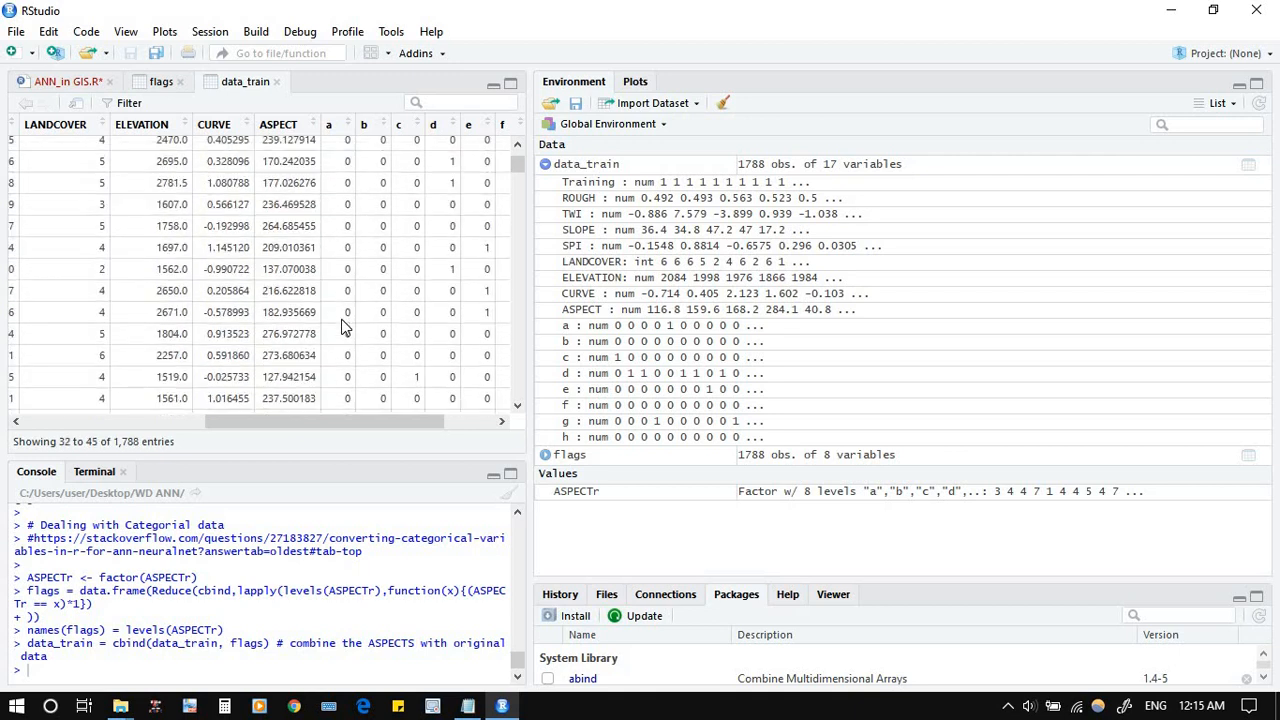
scroll("down", 3)
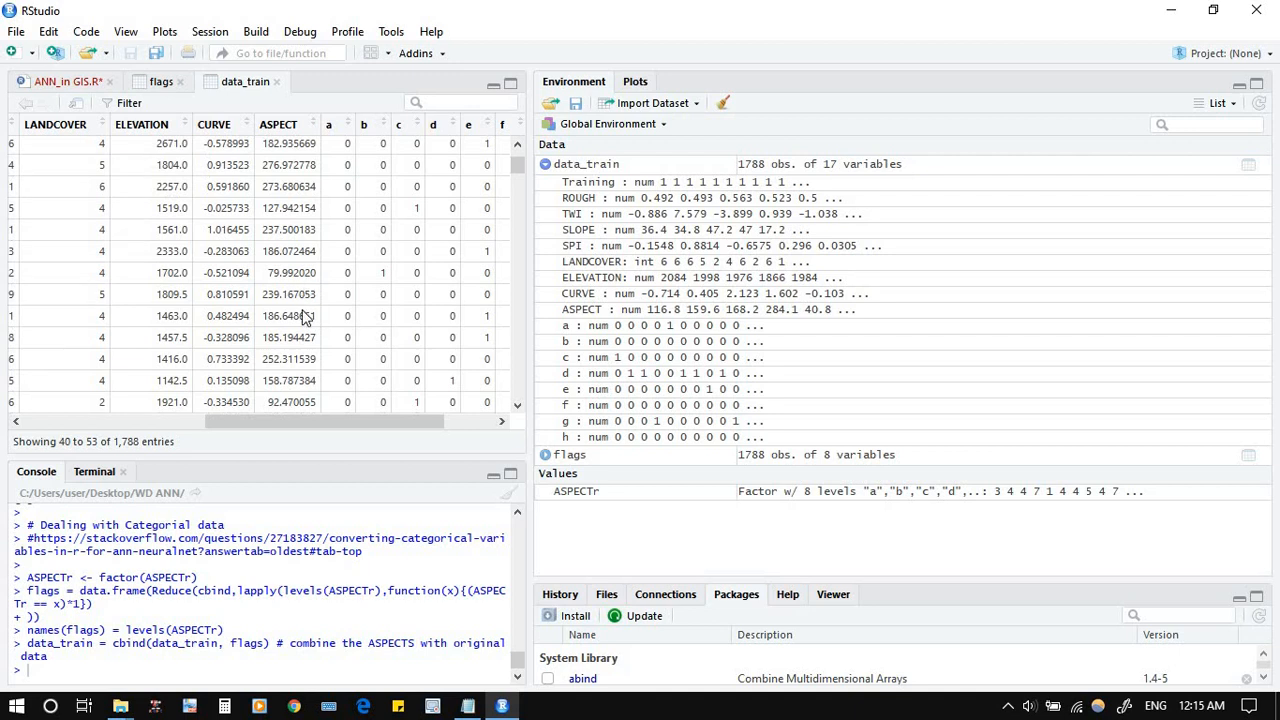
scroll("down", 3)
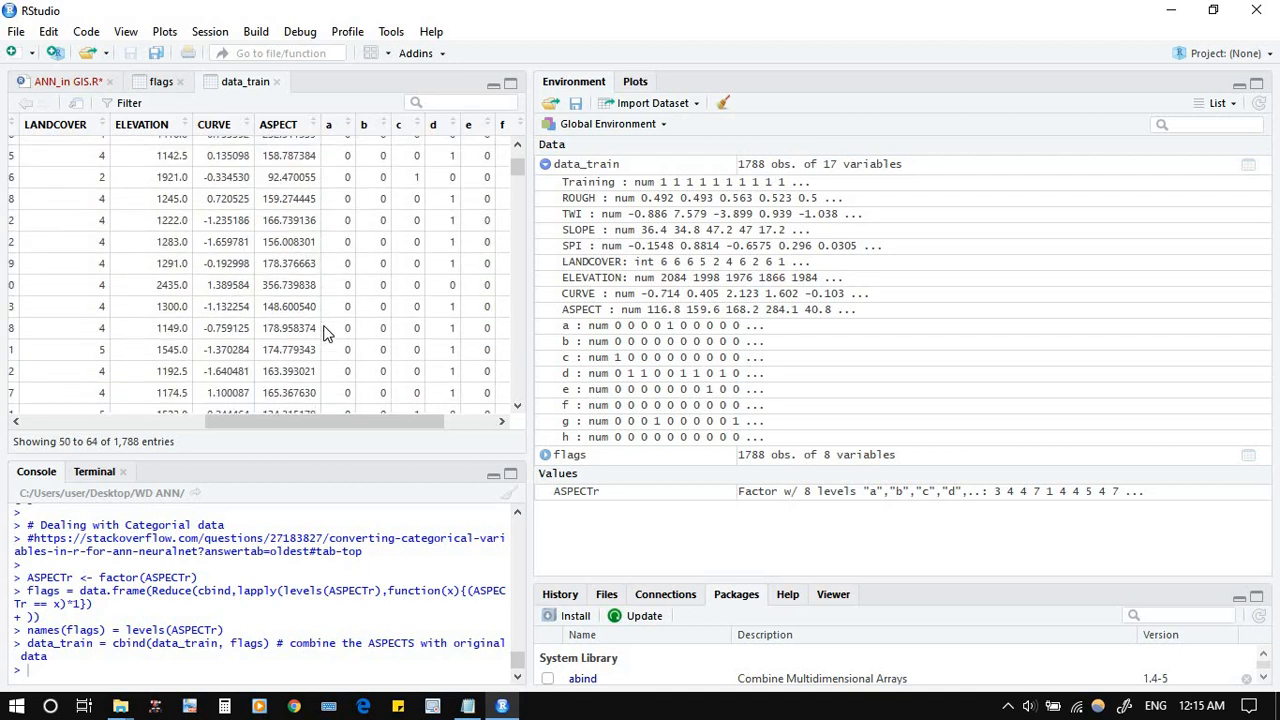
scroll("down", 3)
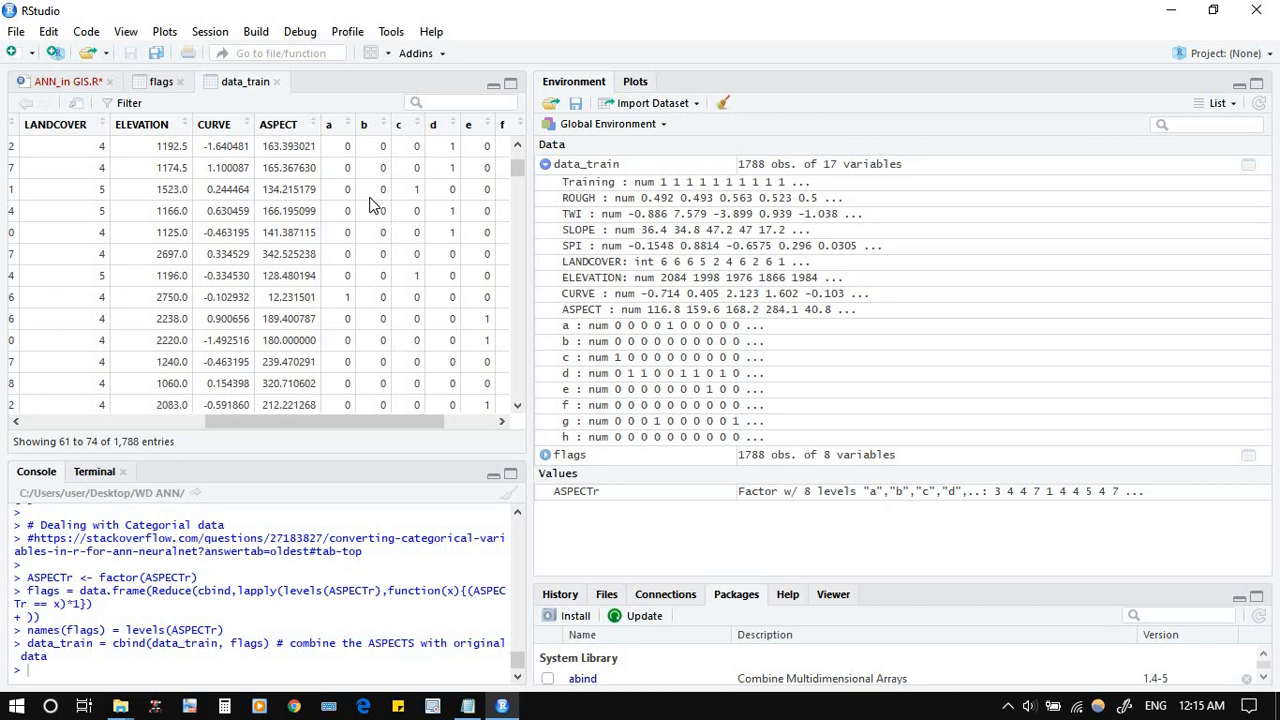
scroll("up", 3)
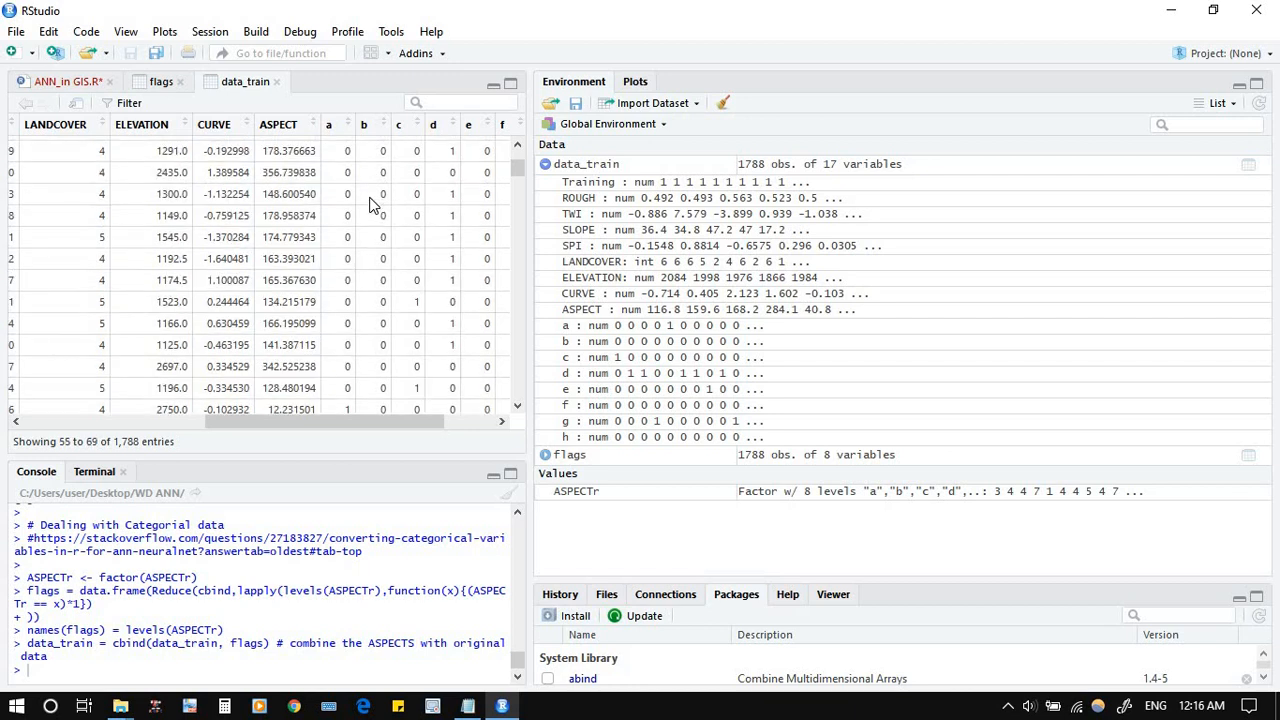
scroll("up", 3)
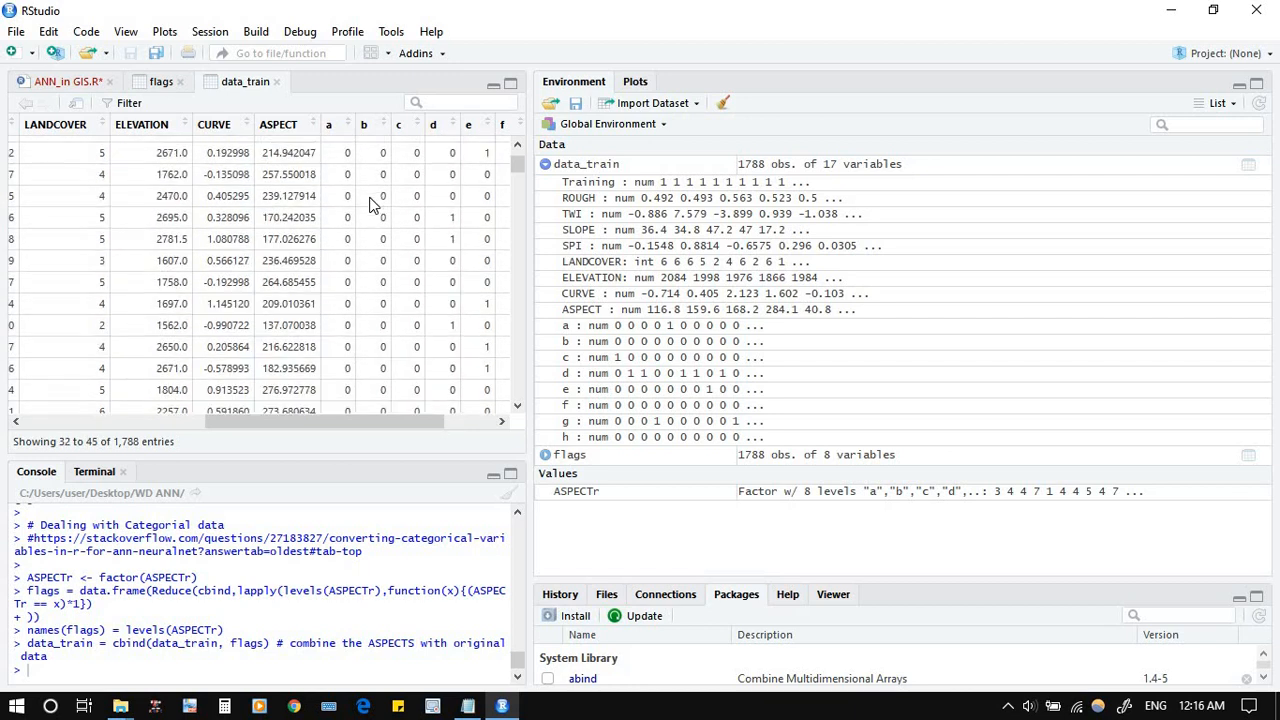
scroll("up", 3)
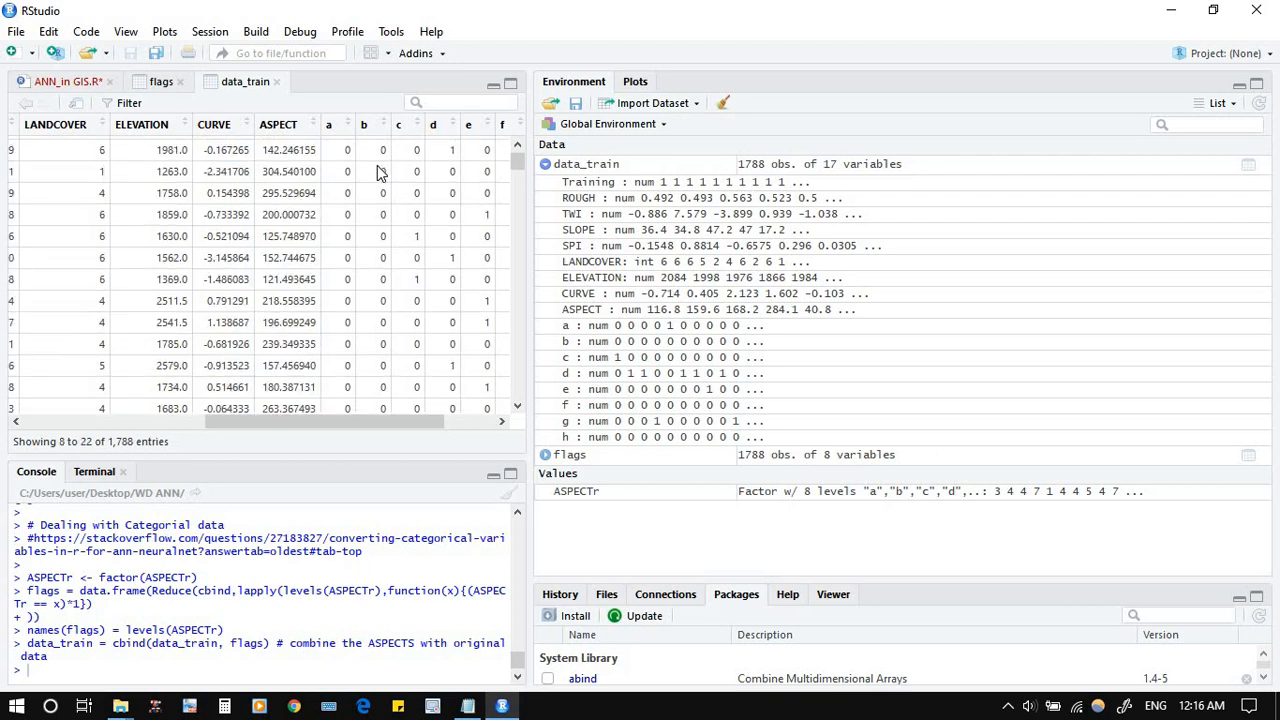
scroll("up", 3)
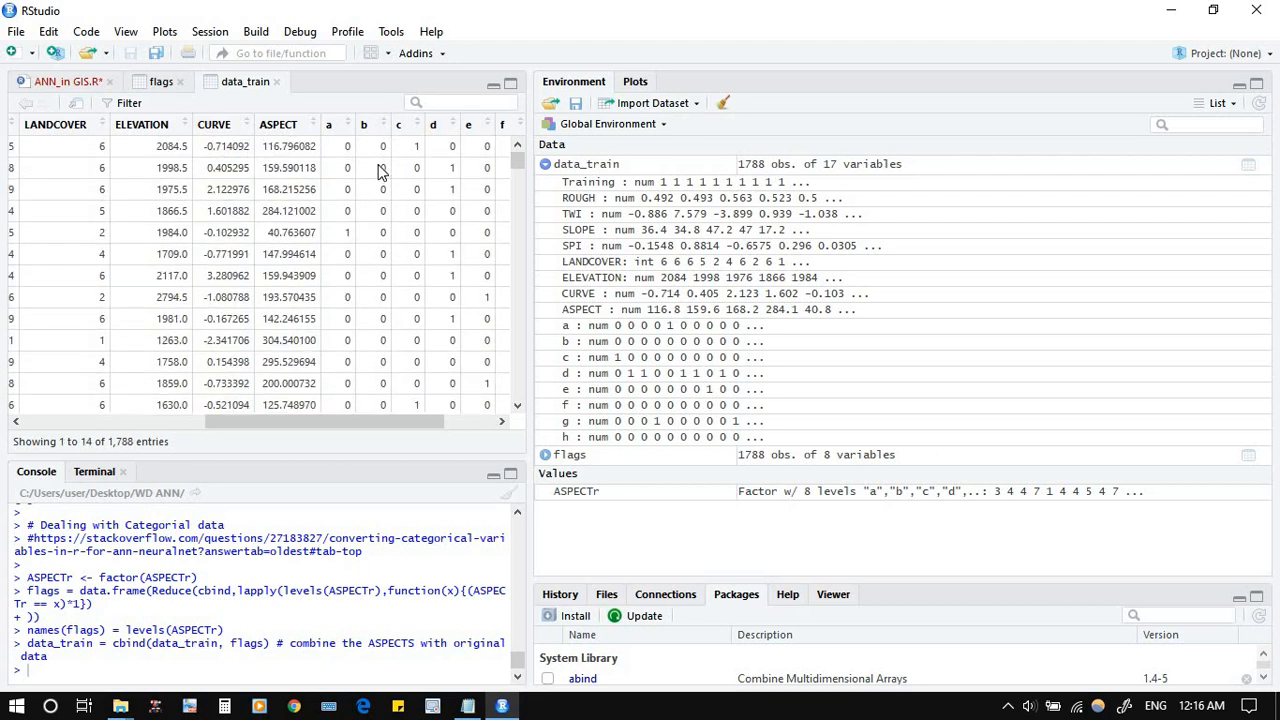
mouse_move(378, 132)
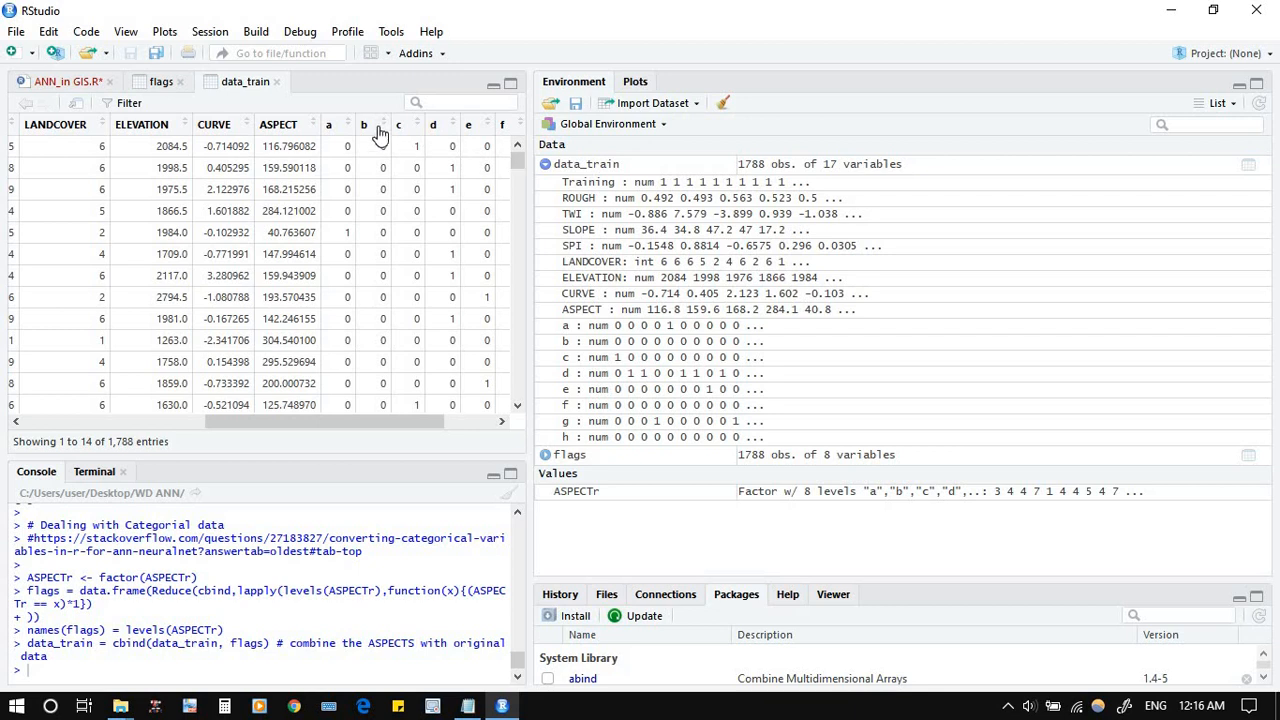
mouse_move(380, 168)
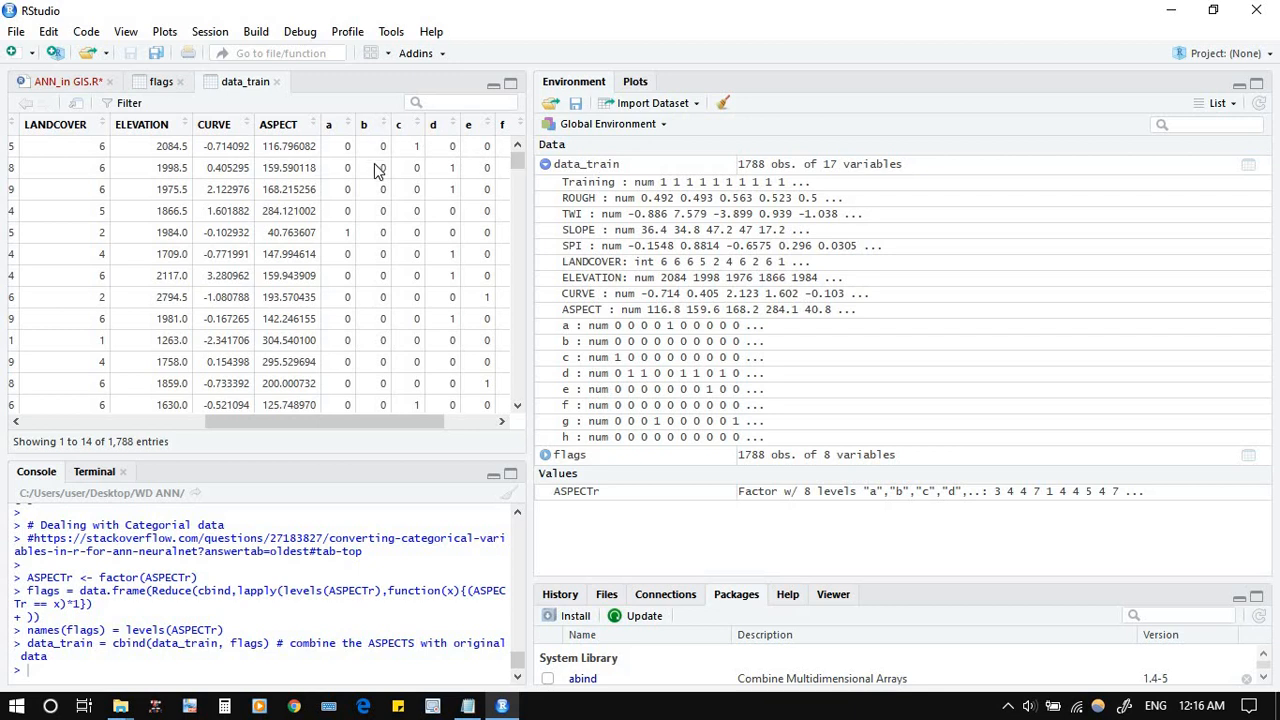
mouse_move(388, 128)
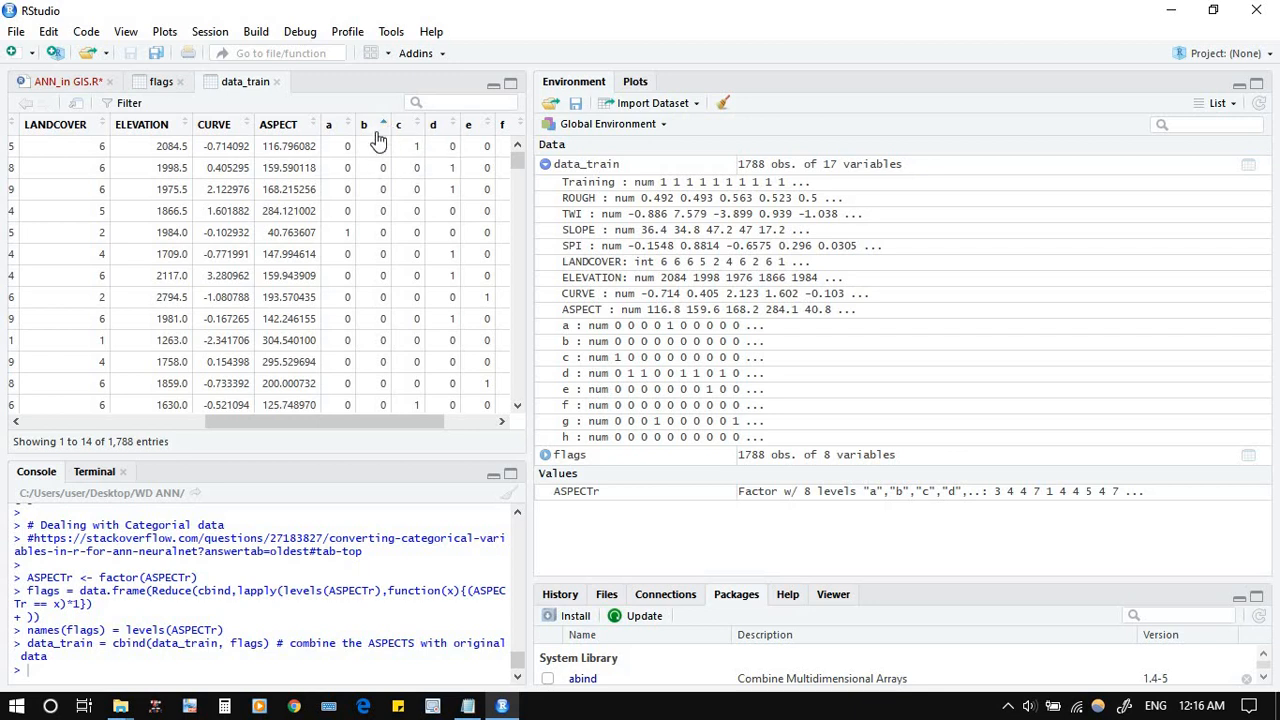
left_click(372, 124)
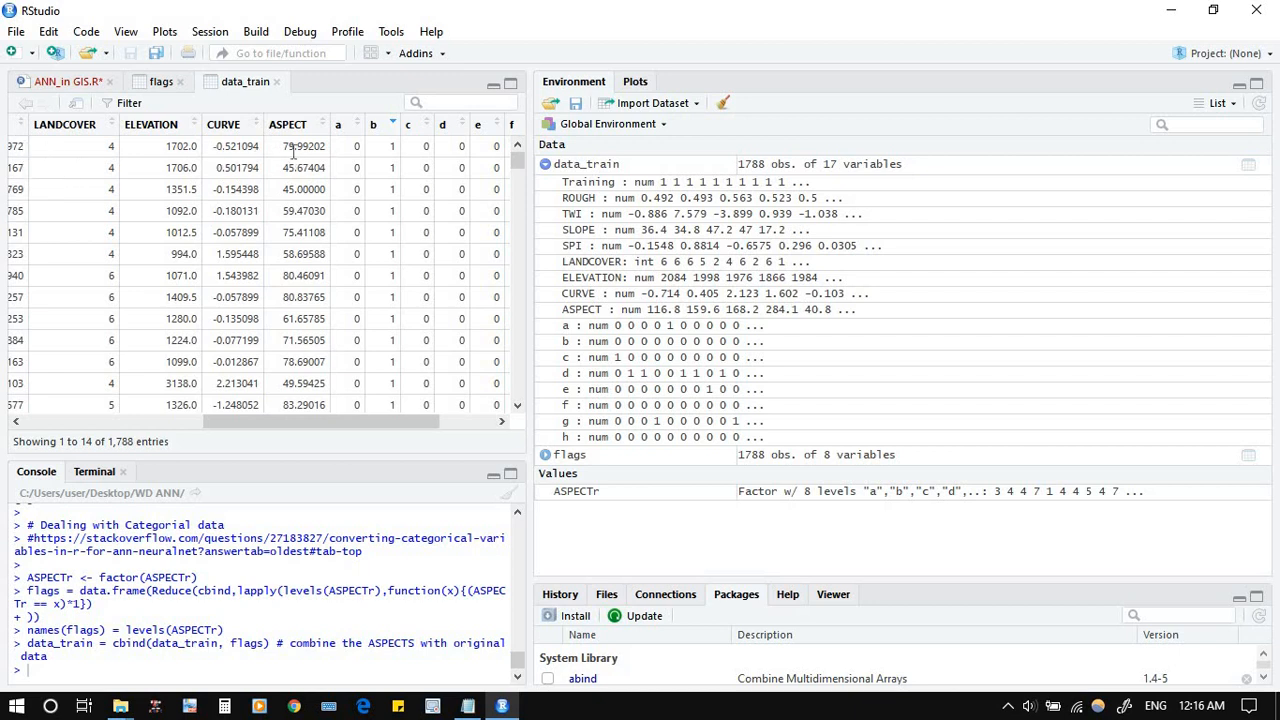
mouse_move(302, 146)
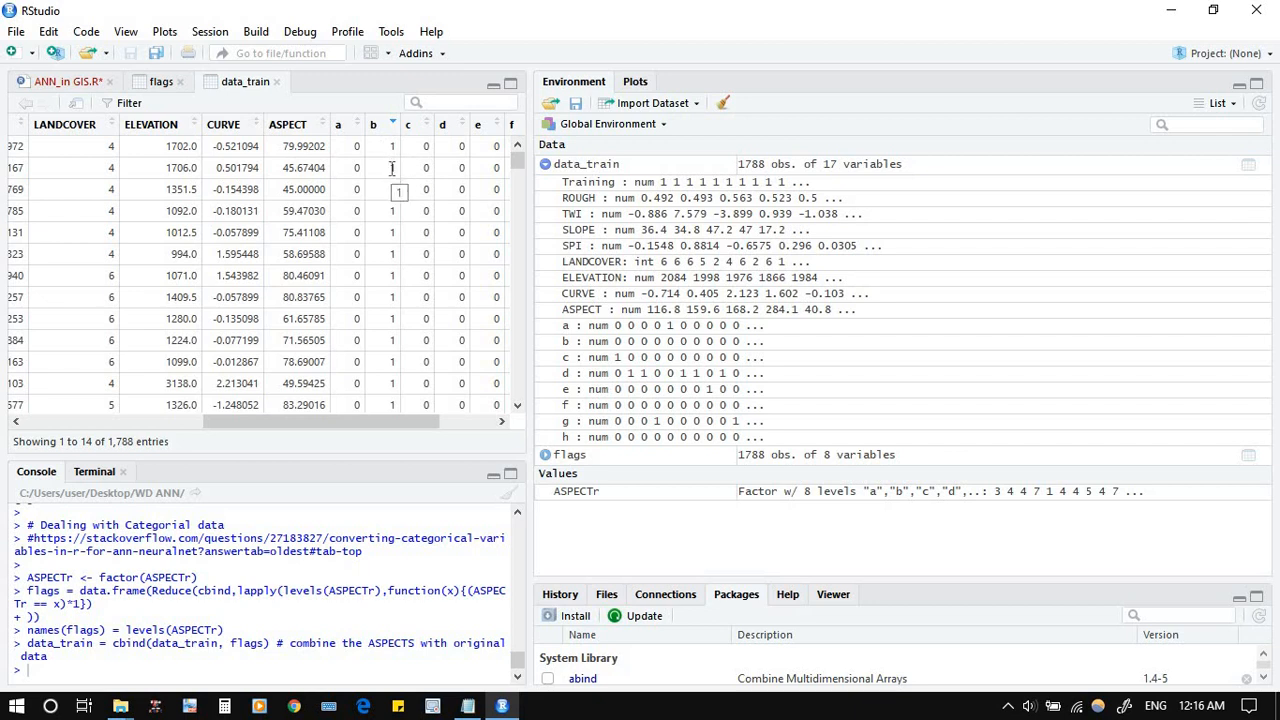
Return to the ANN_in_GIS.R script after checking b-flagged rows have ASPECT 45–90°
left_click(400, 212)
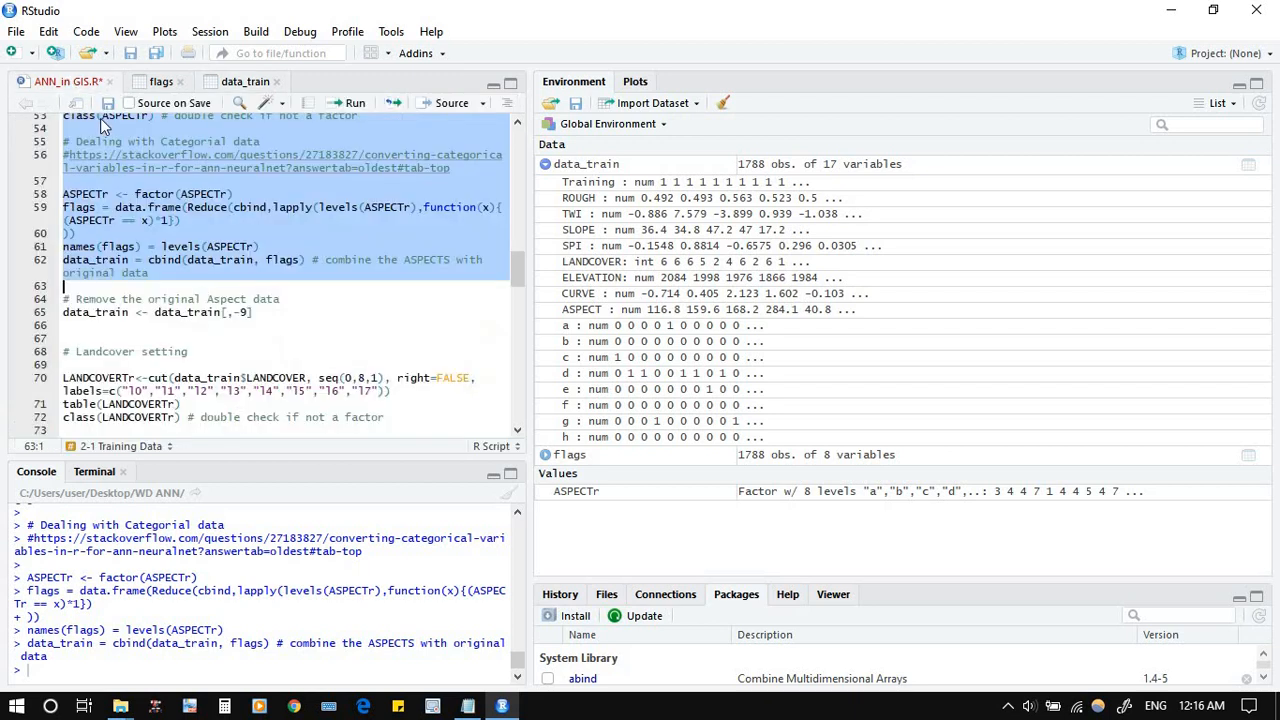
Run data_train <- data_train[,-9] to drop ASPECT, leaving 16 variables
left_click(256, 312)
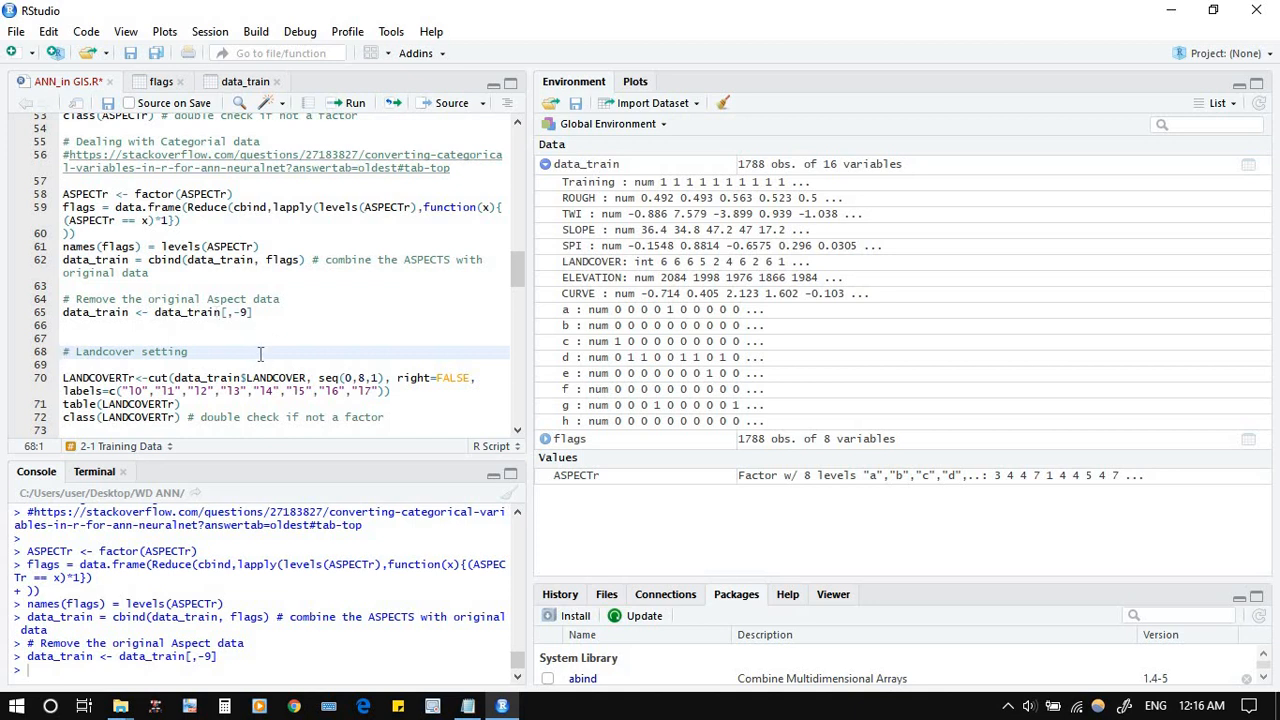
mouse_move(284, 290)
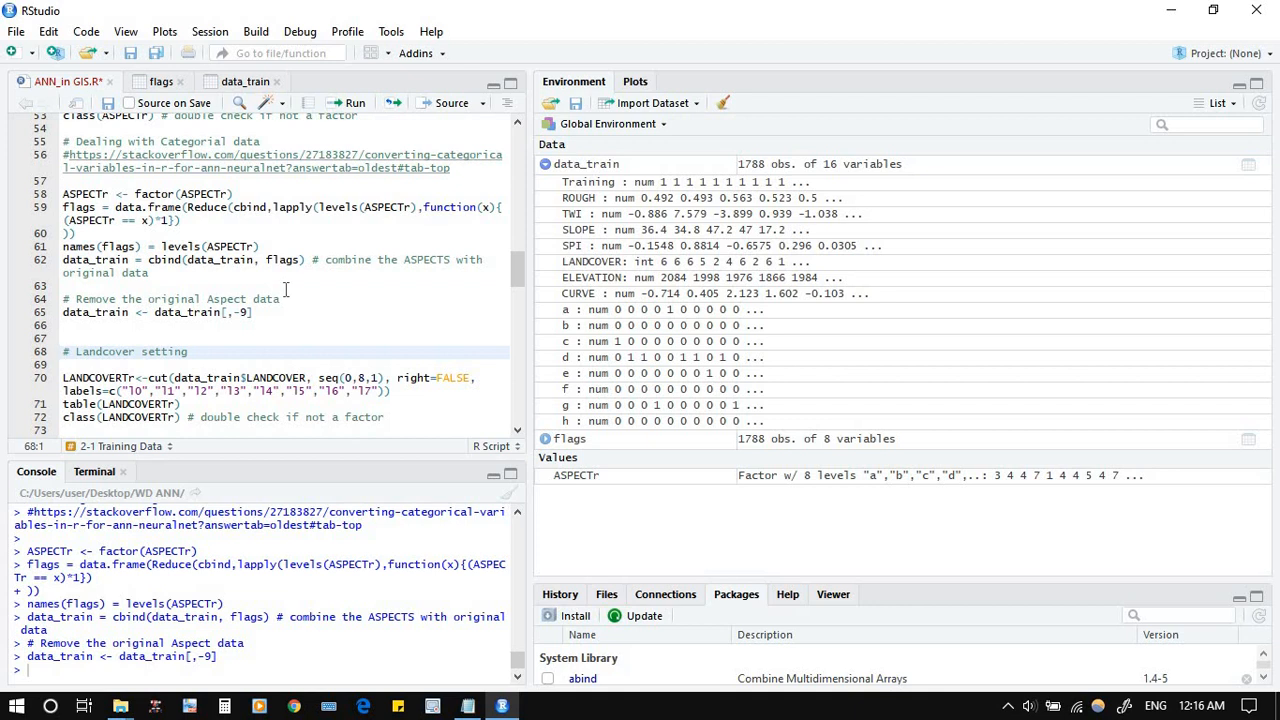
mouse_move(280, 388)
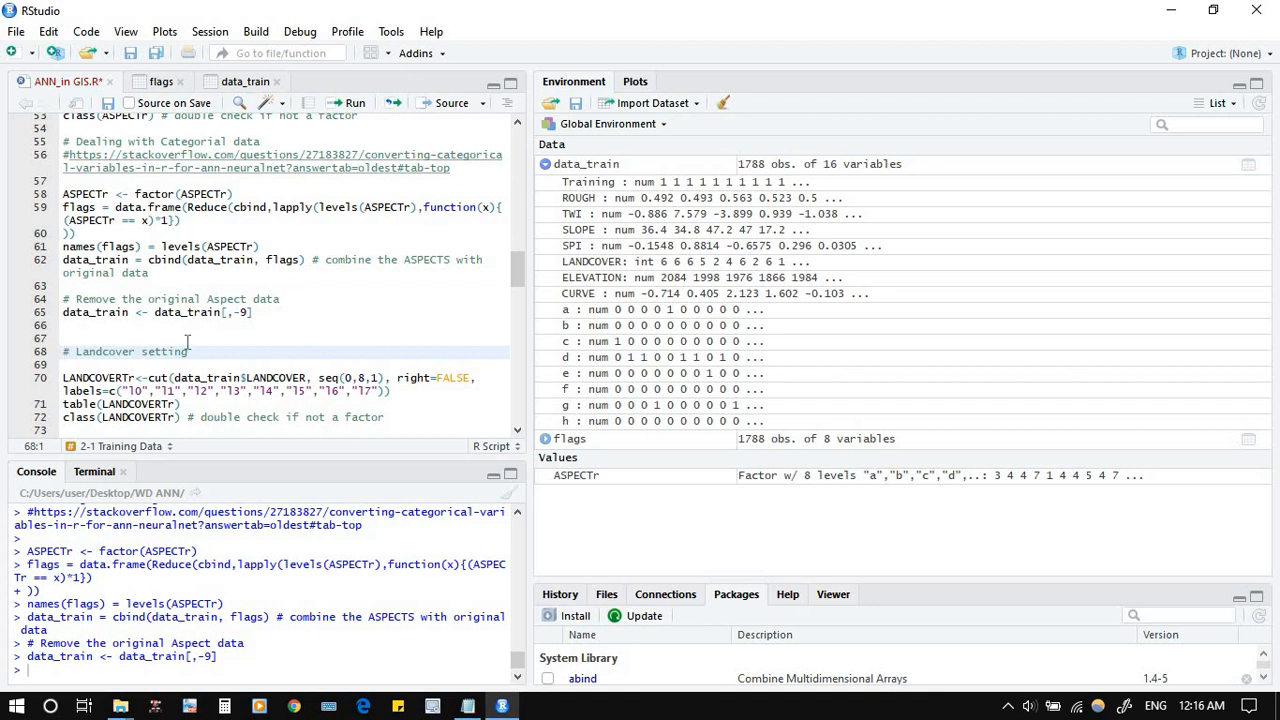
mouse_move(204, 338)
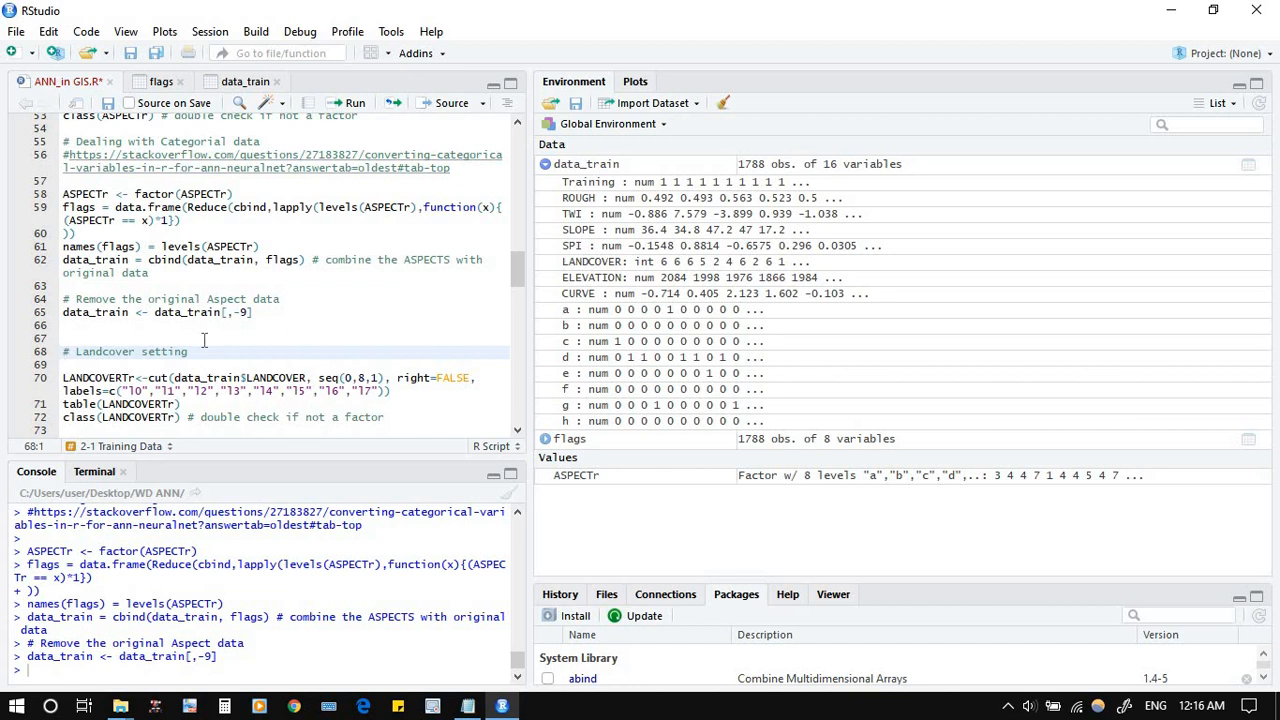